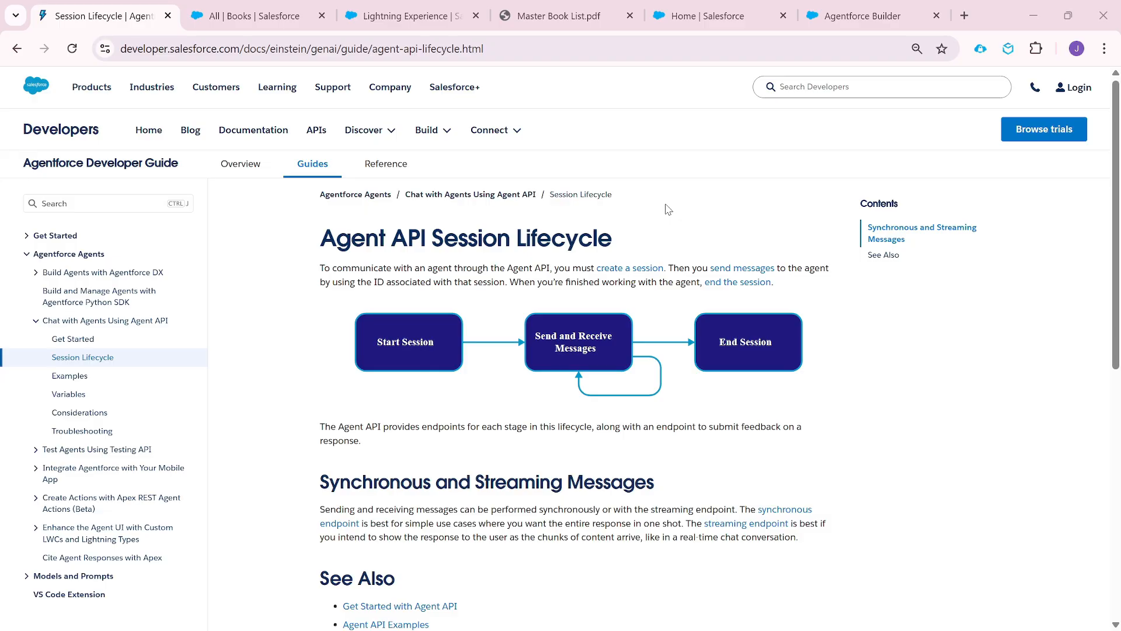
mouse_move(718, 190)
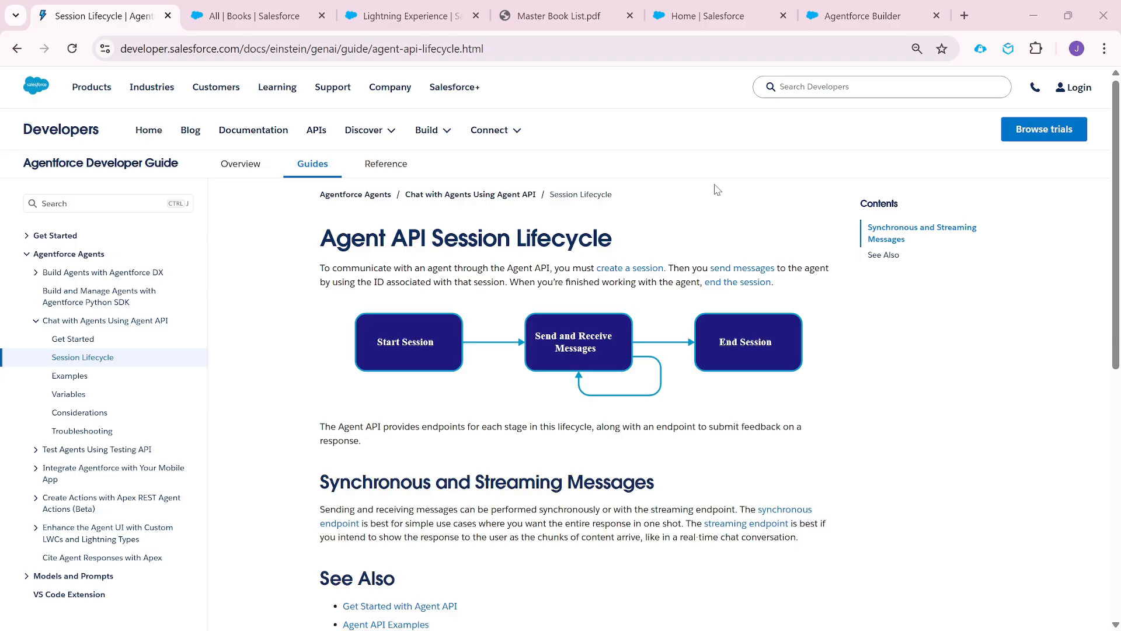
- Switch to the Book Library page and scroll through its genre, language and price cards
click(405, 16)
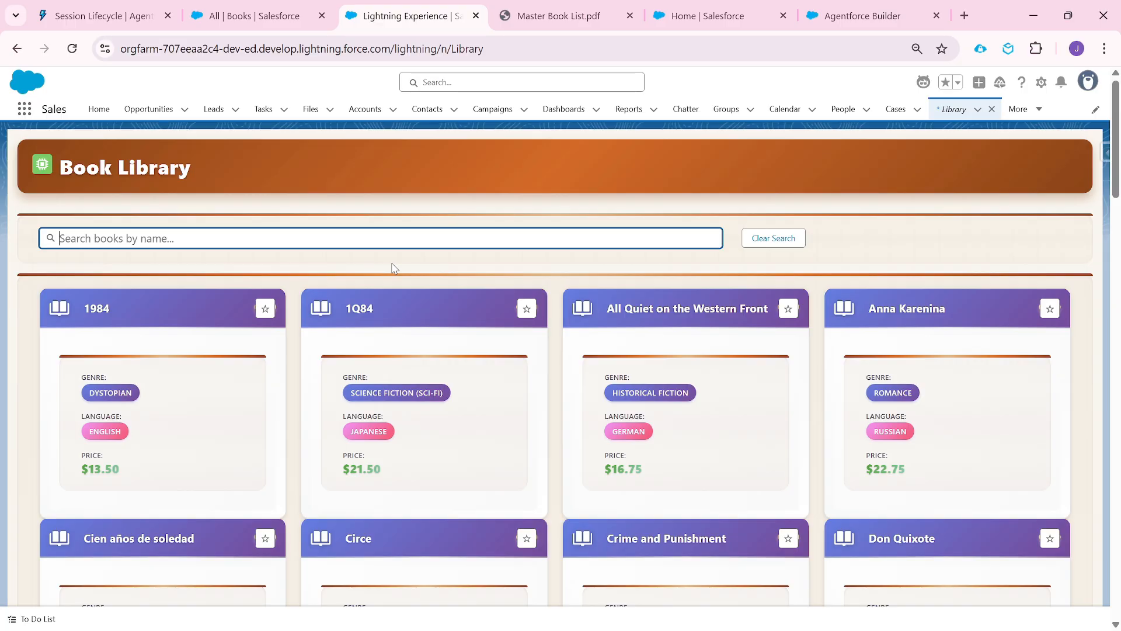
mouse_move(401, 286)
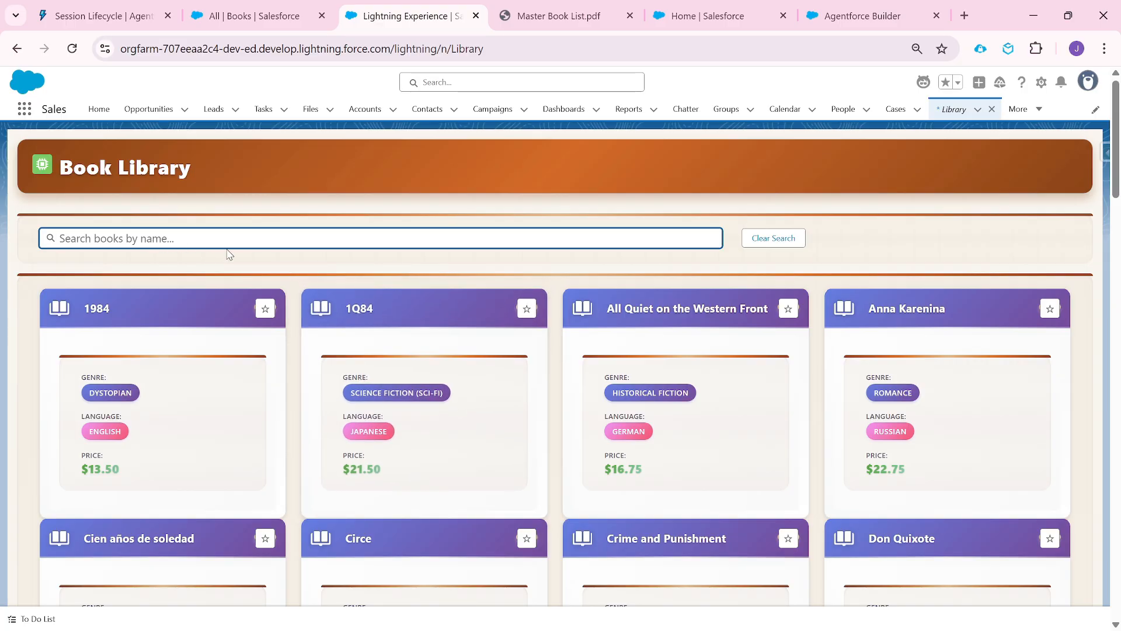
scroll(down, 3)
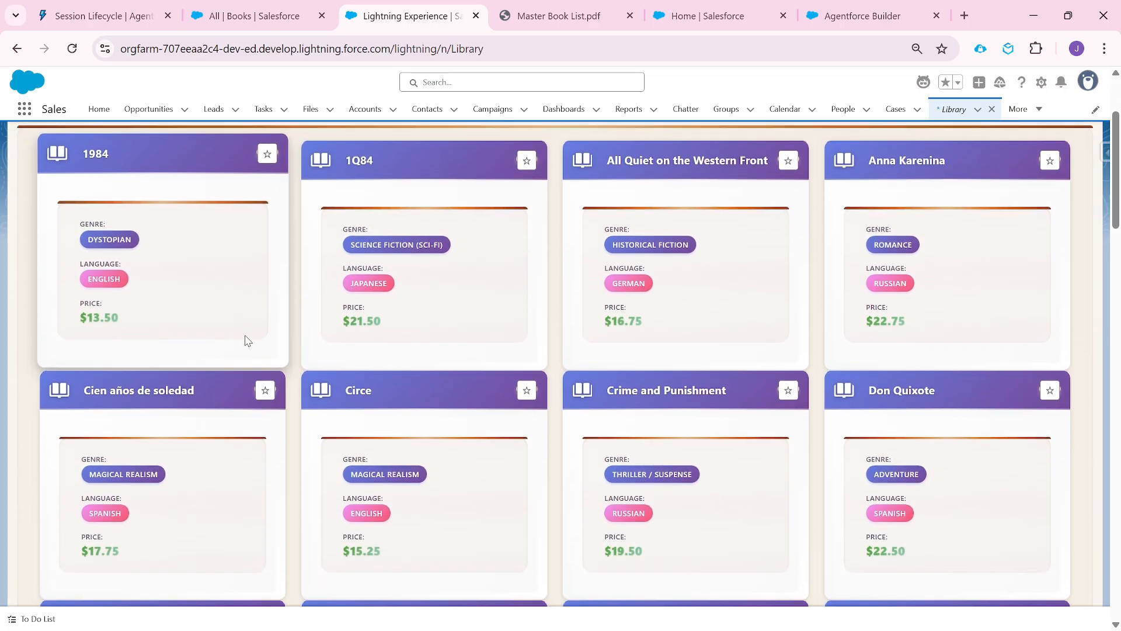
scroll(down, 3)
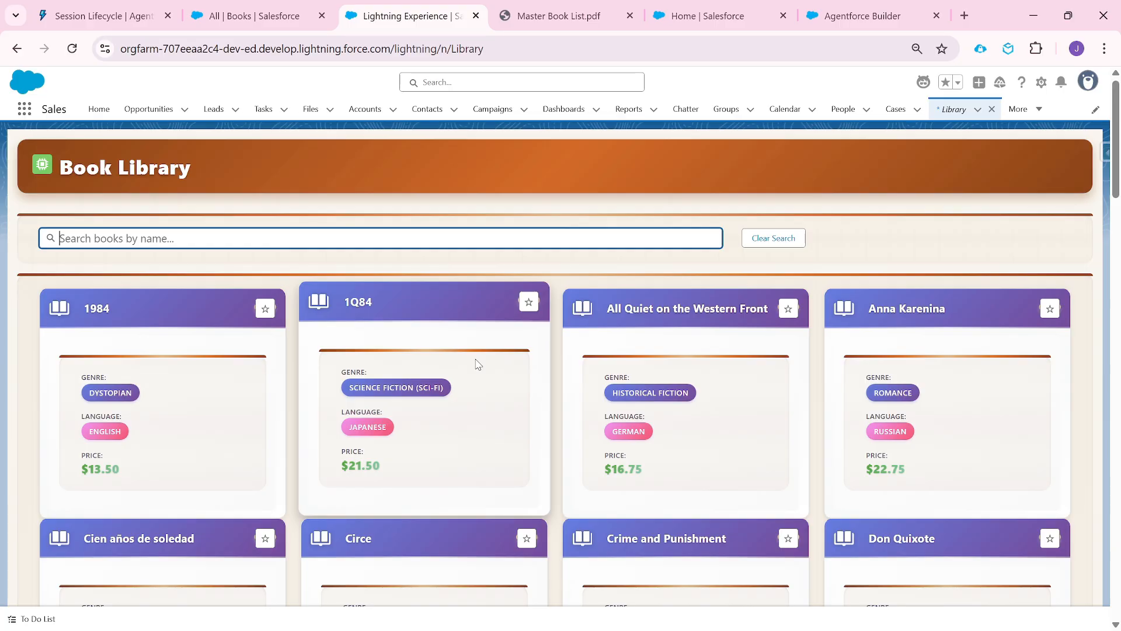
- Compare the 40-record All Books list with the MasterBookList Data Library page, ending on the Data Library
click(249, 32)
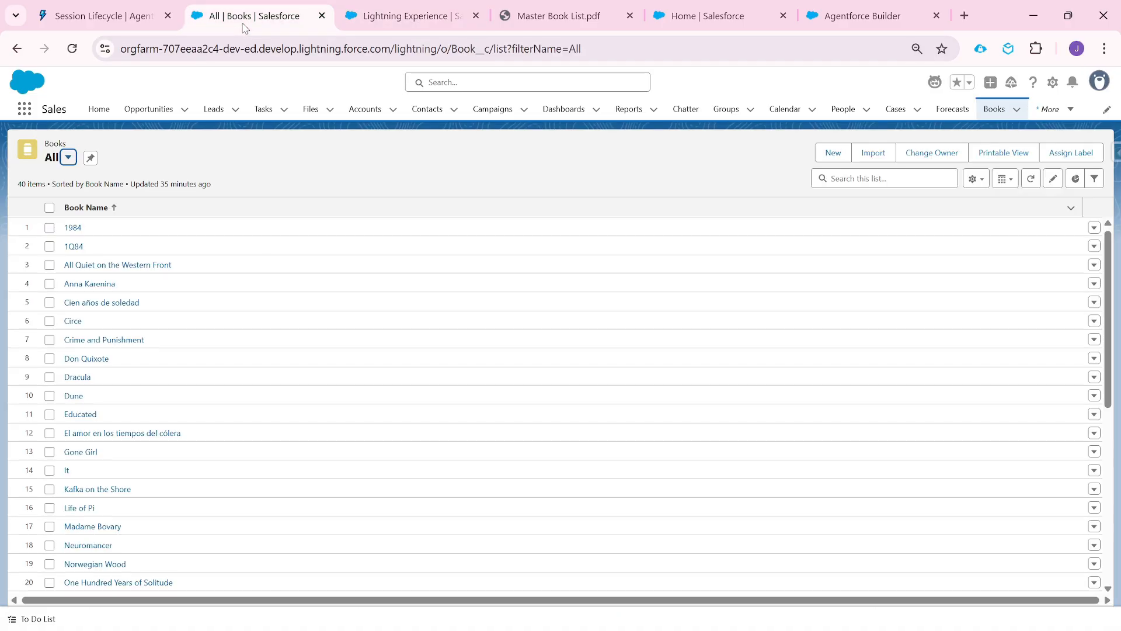
mouse_move(100, 246)
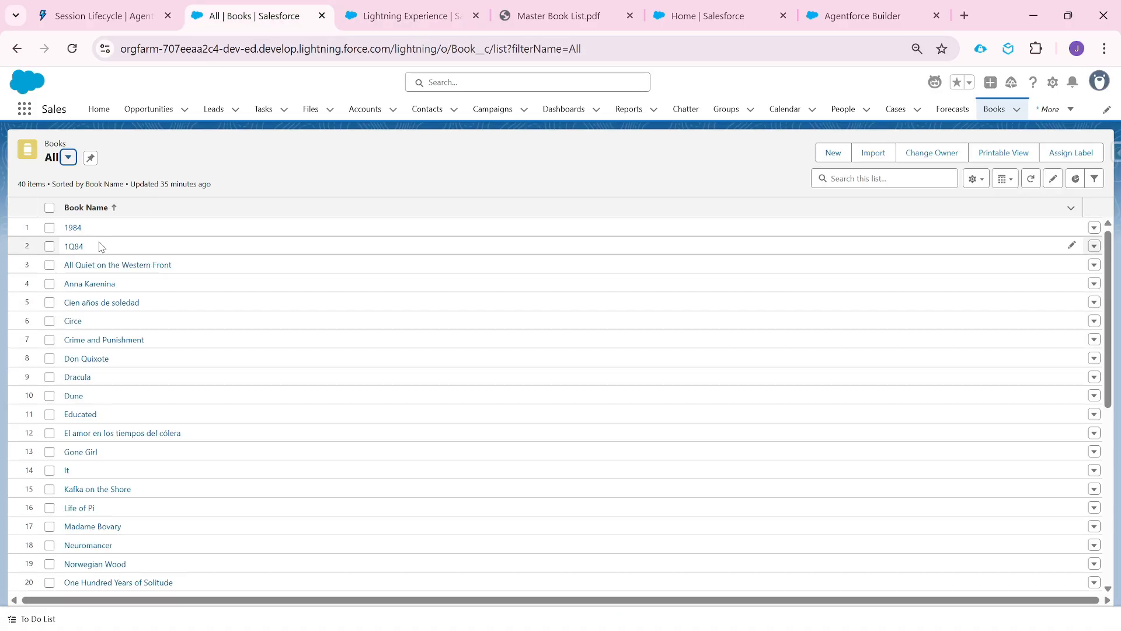
mouse_move(254, 292)
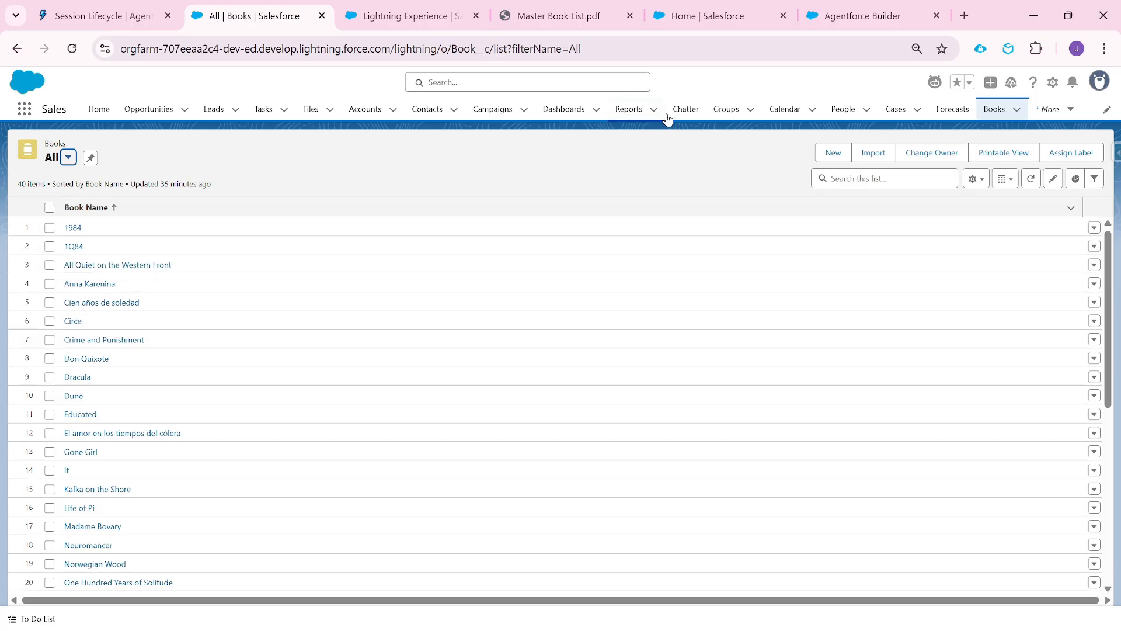
click(714, 16)
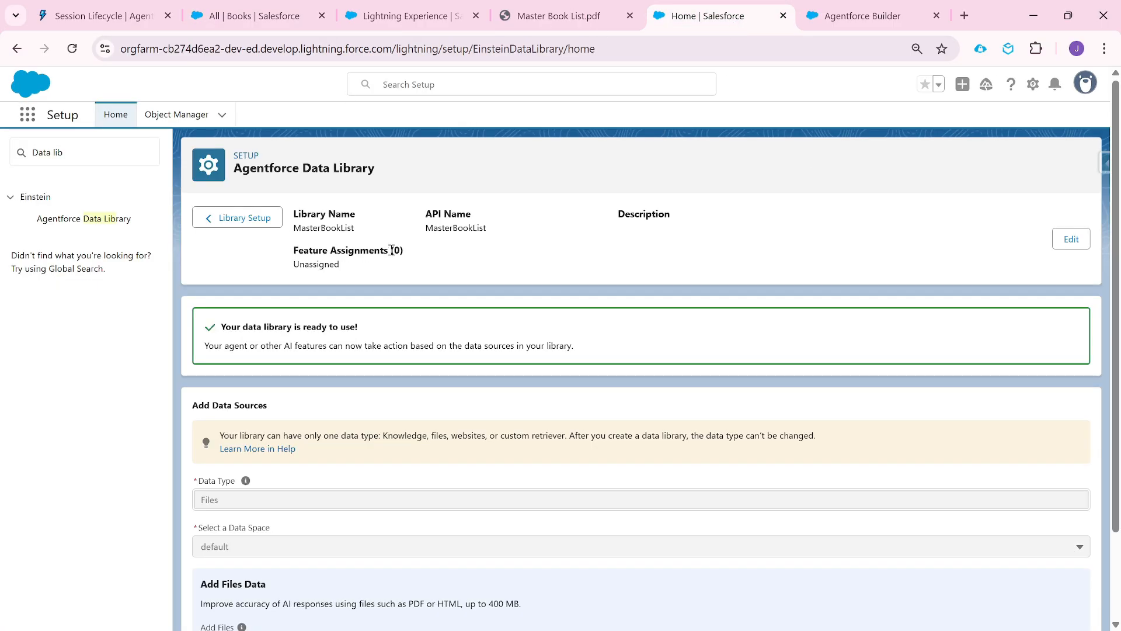
mouse_move(442, 180)
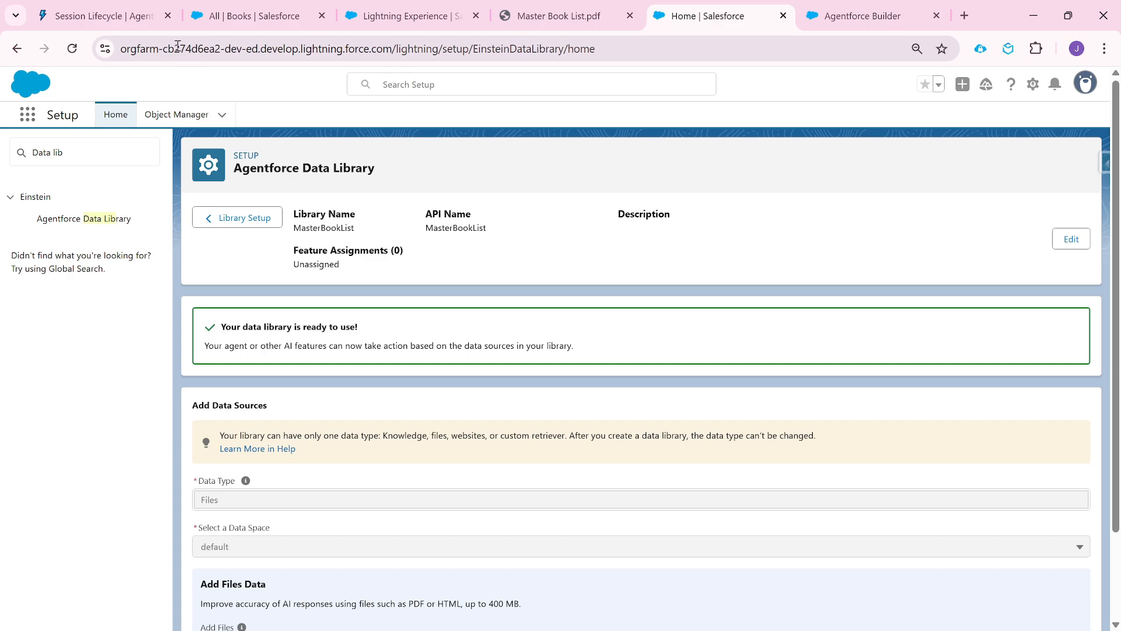
click(257, 16)
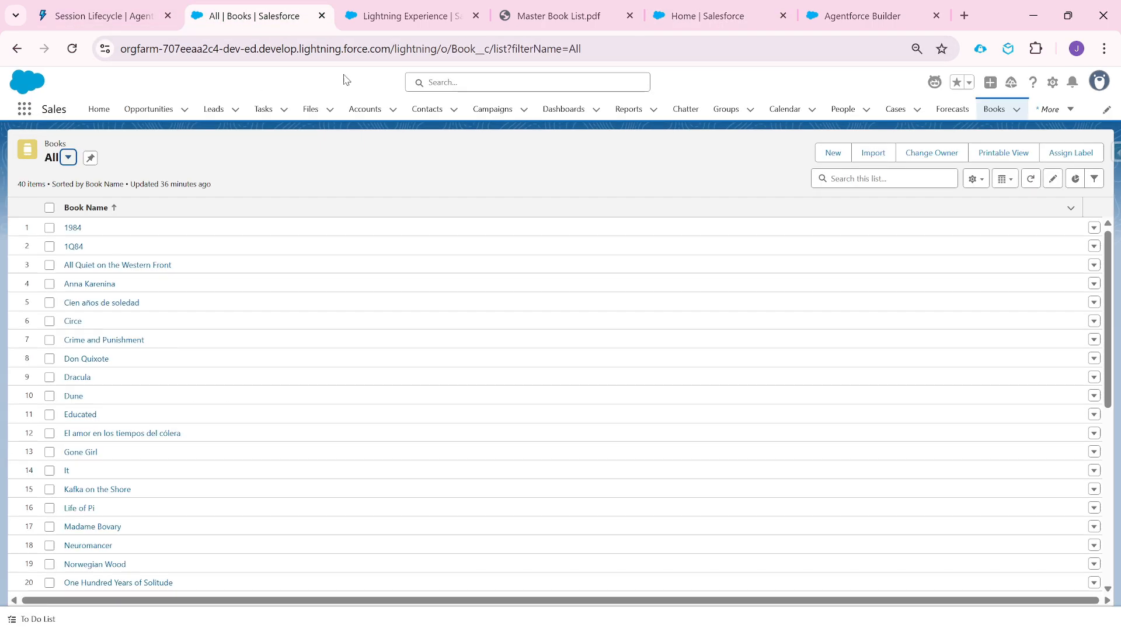
click(708, 16)
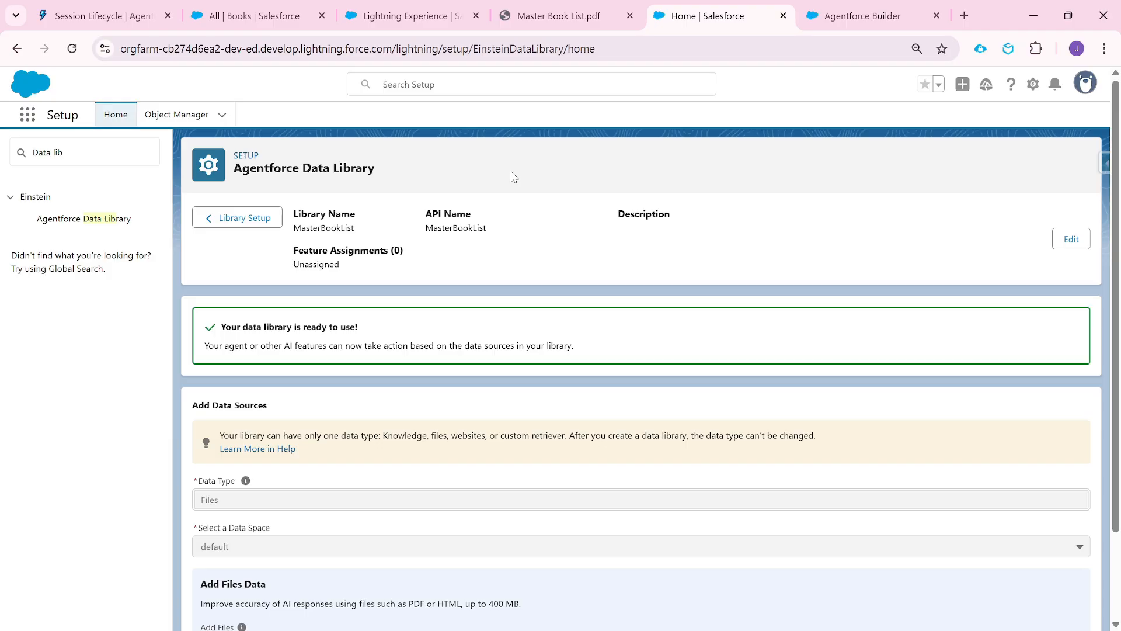
mouse_move(464, 133)
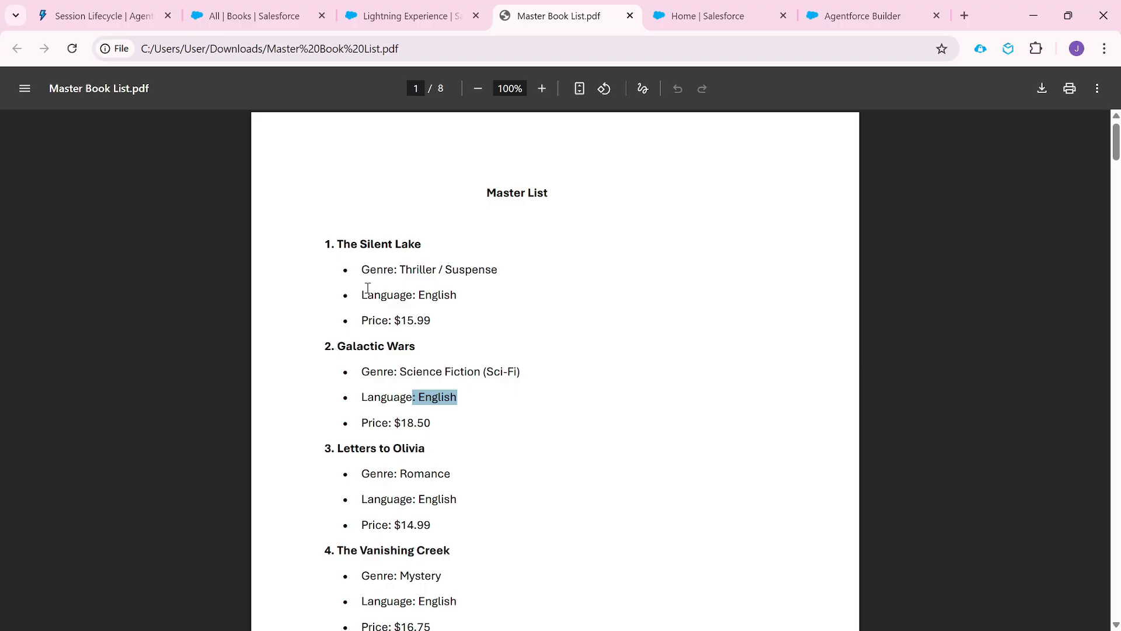
mouse_move(468, 316)
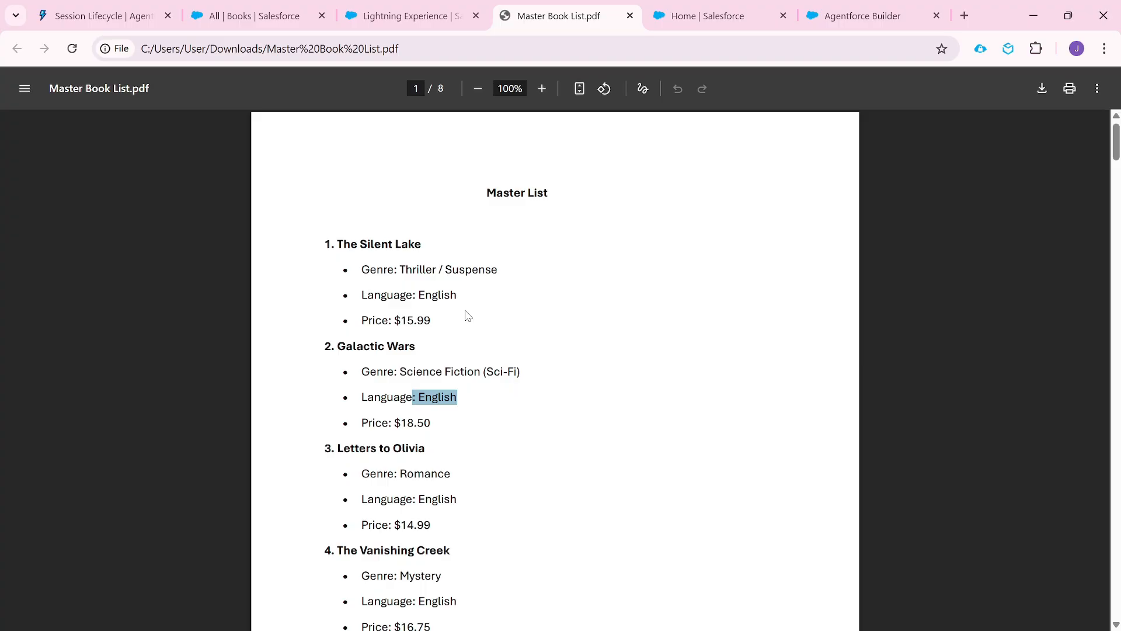
mouse_move(330, 278)
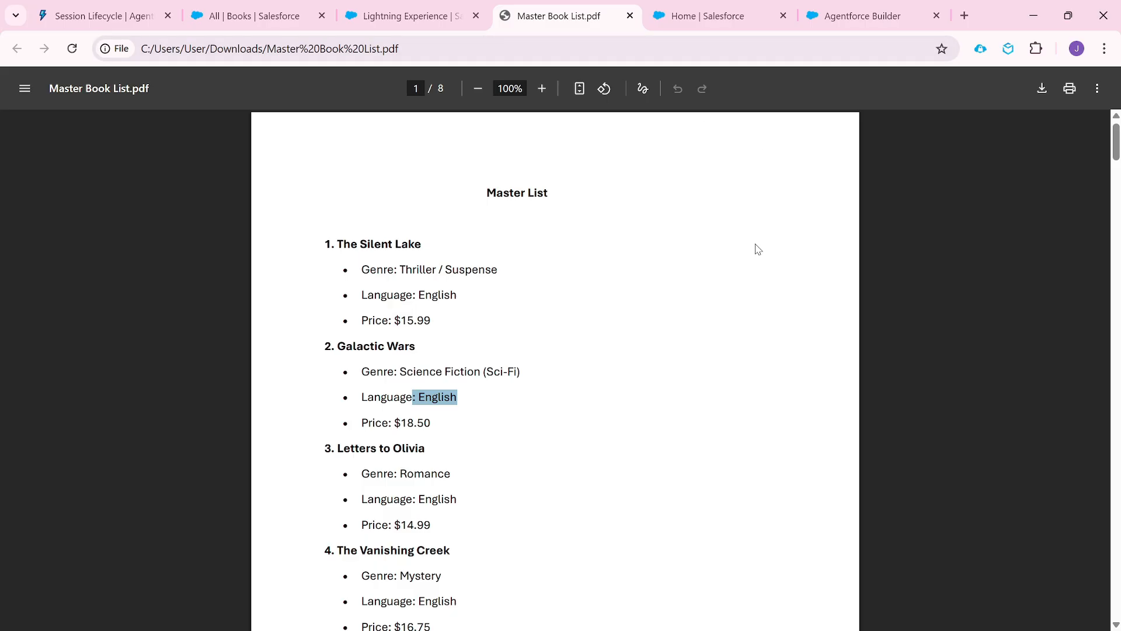
mouse_move(309, 313)
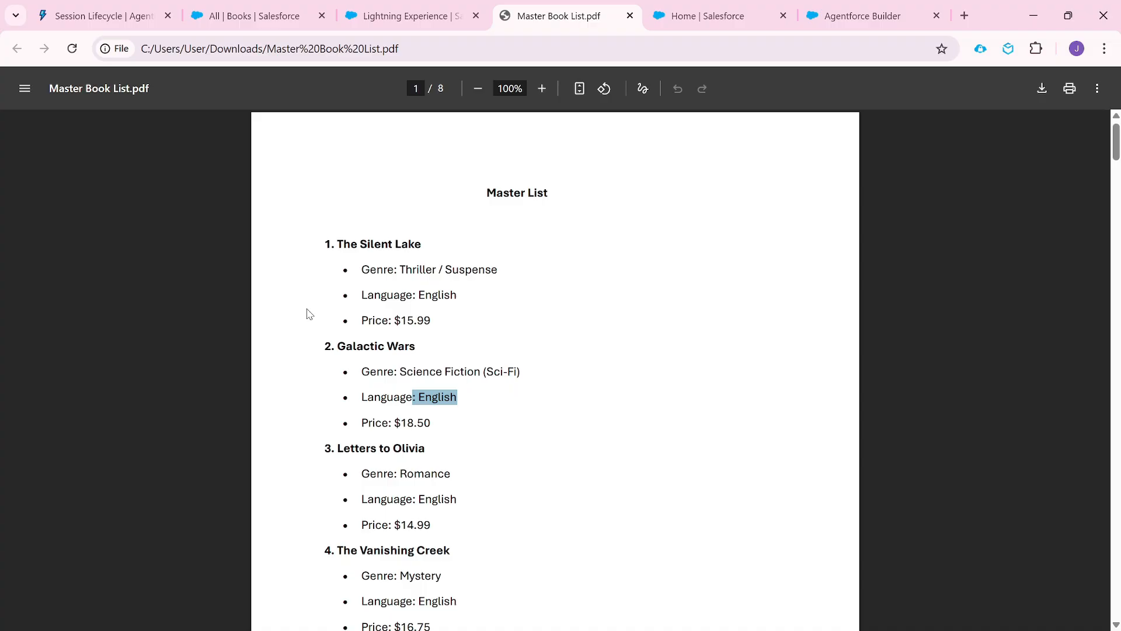
mouse_move(725, 36)
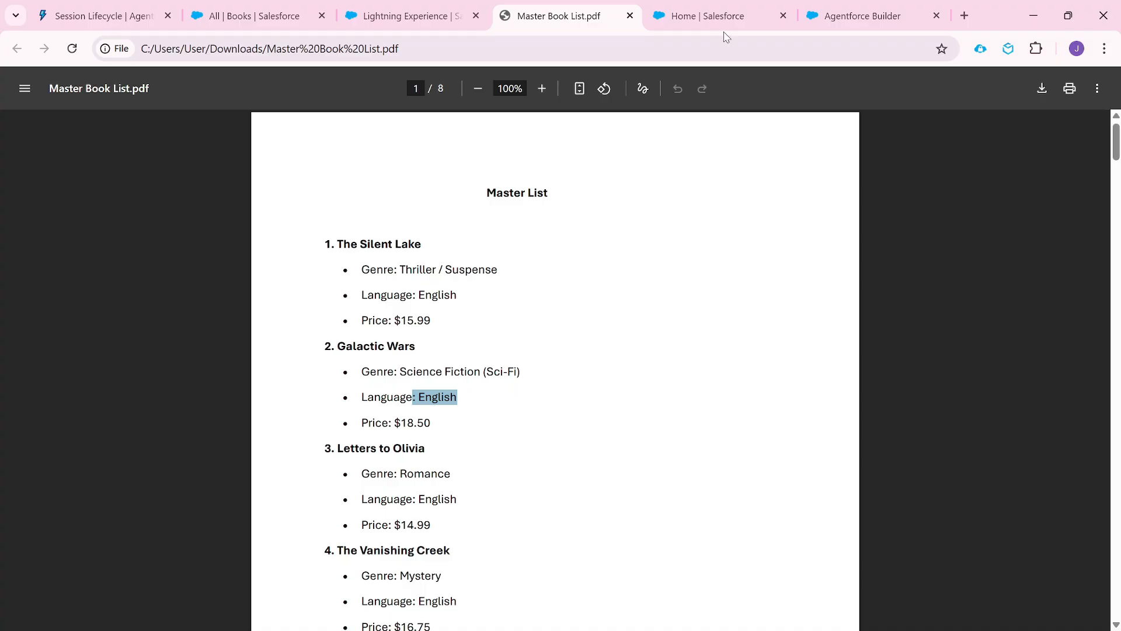
mouse_move(500, 316)
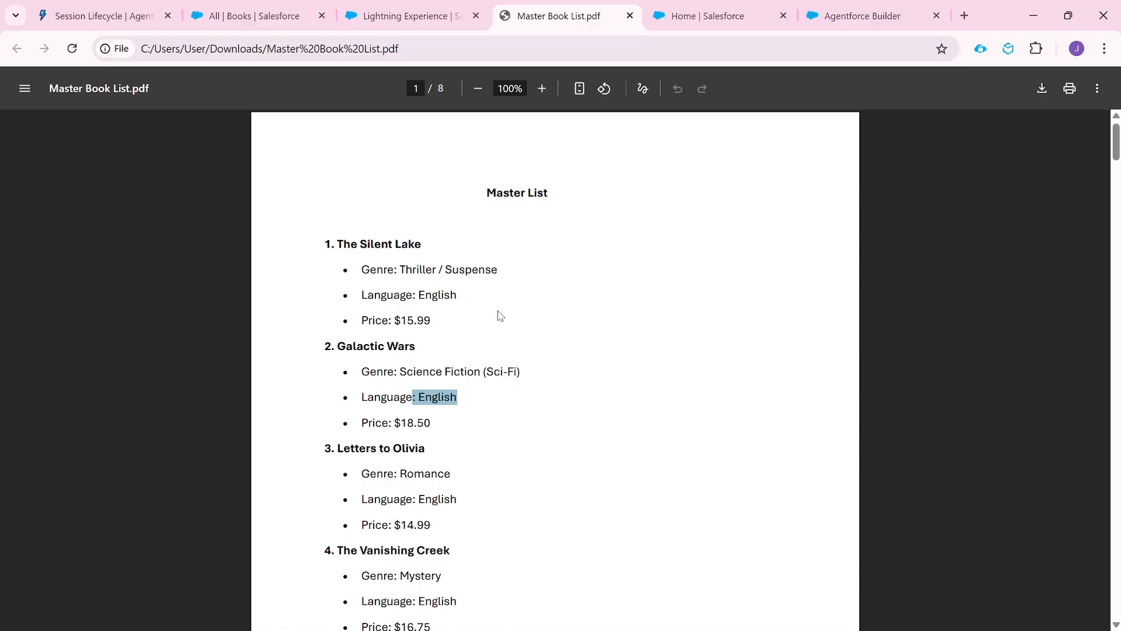
mouse_move(720, 85)
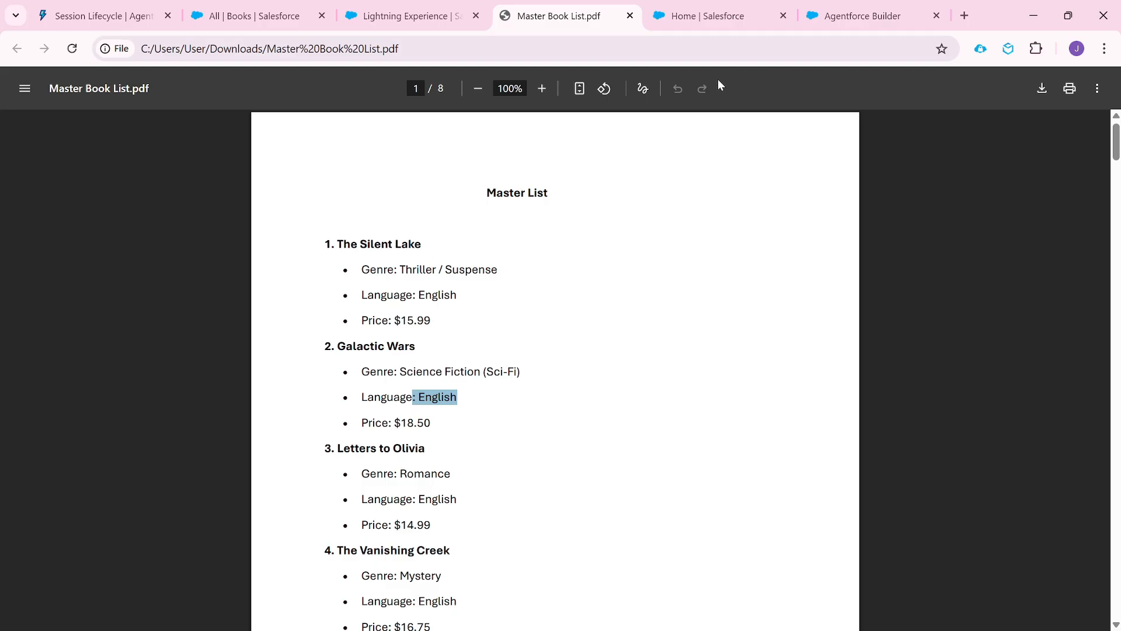
click(721, 16)
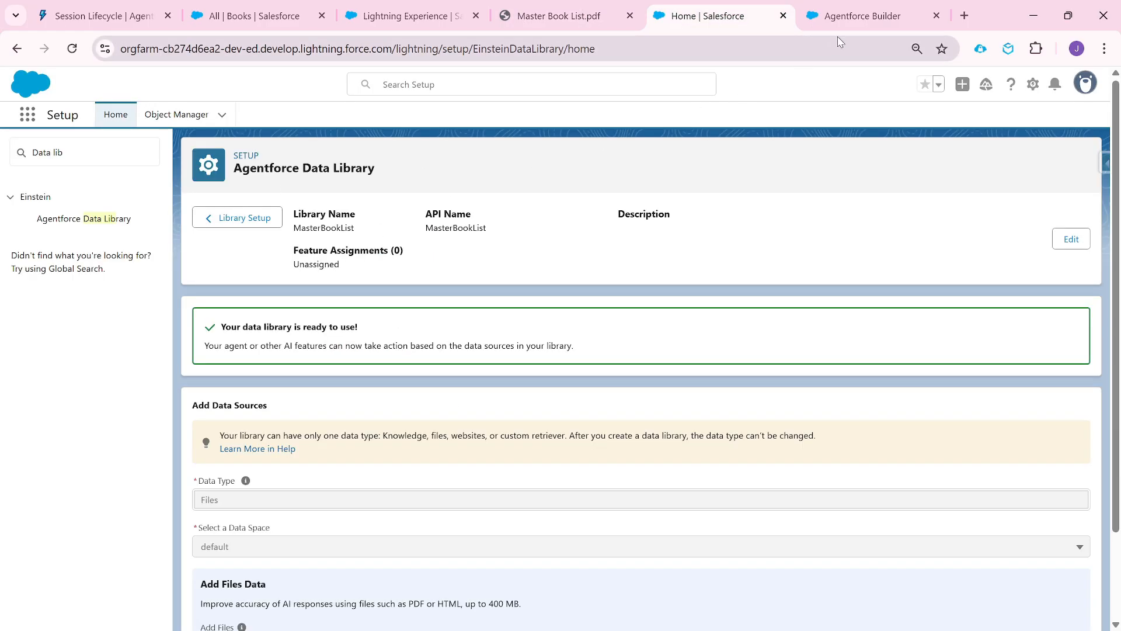
- Inspect the Library Agent's Books Recommendation topic, then go back to the Book Library page
click(862, 15)
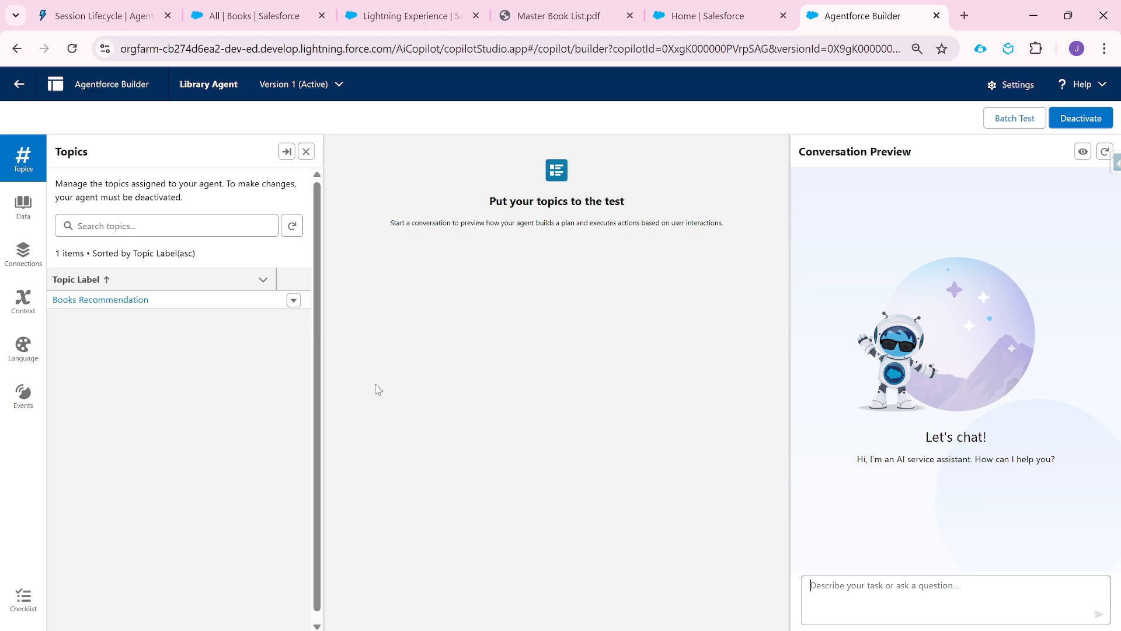
mouse_move(585, 321)
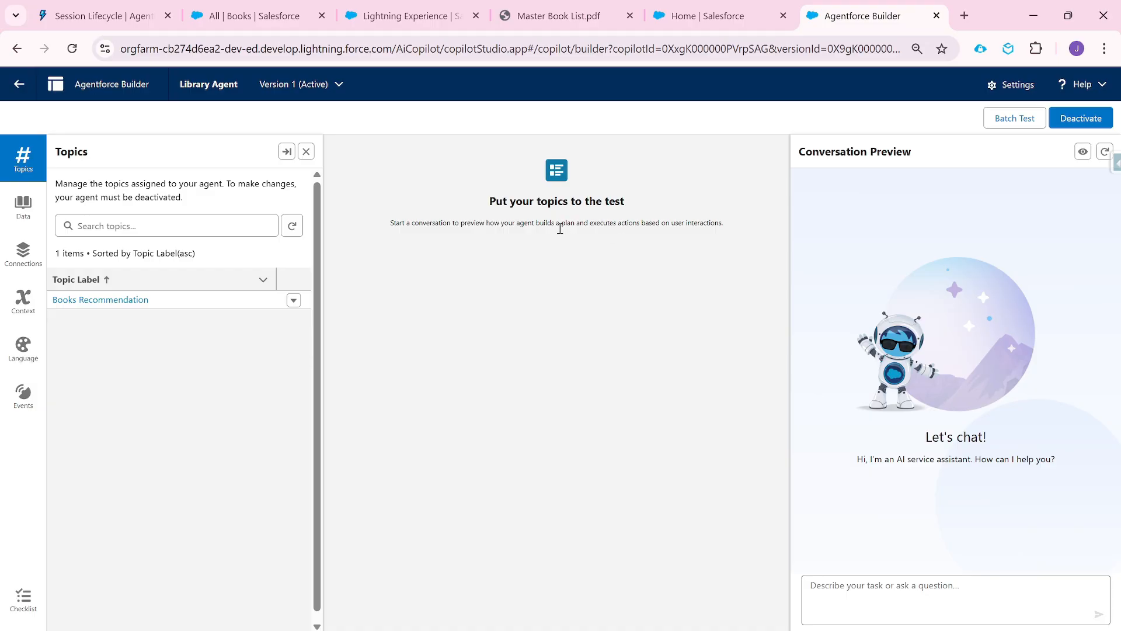
mouse_move(643, 351)
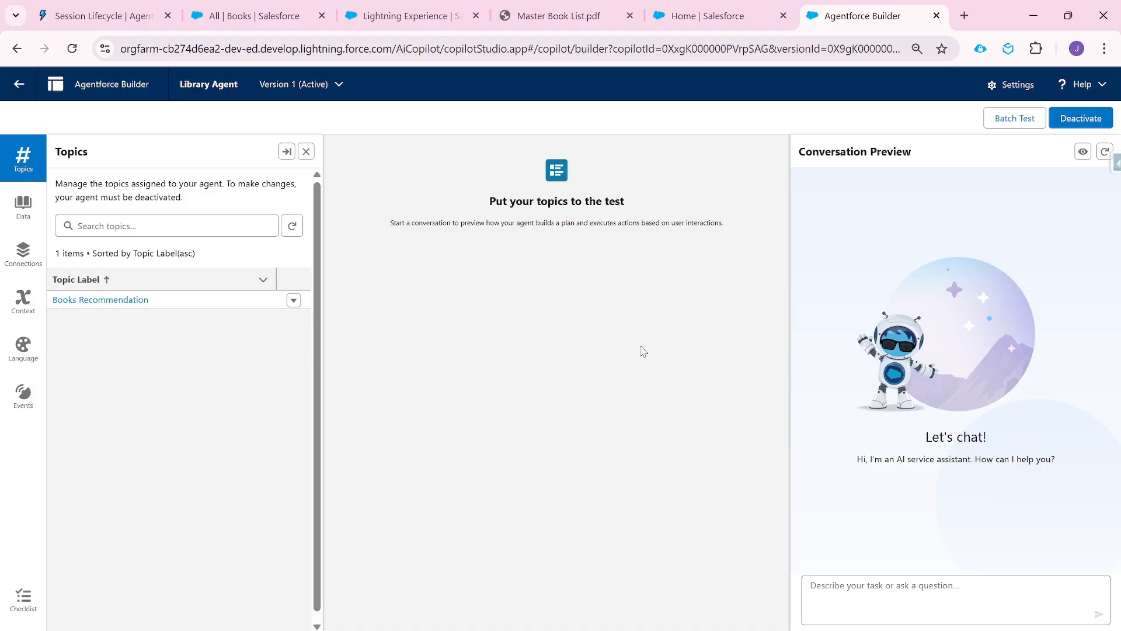
click(406, 16)
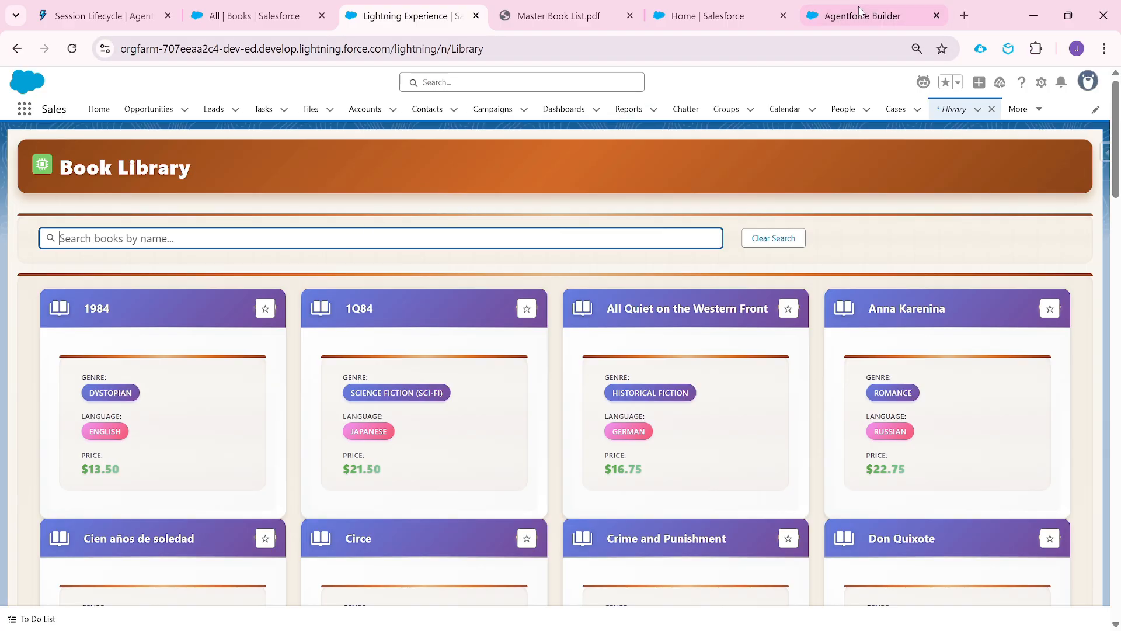
- Revisit the Library Agent and Book Library cards, then show the Master Book List PDF
click(858, 15)
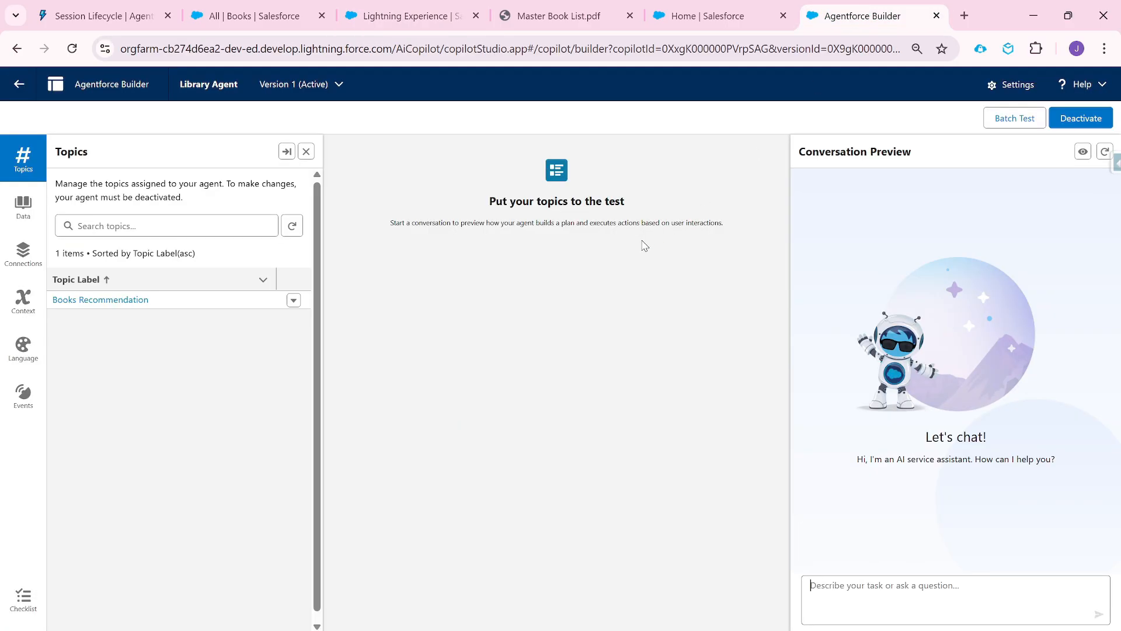
mouse_move(675, 303)
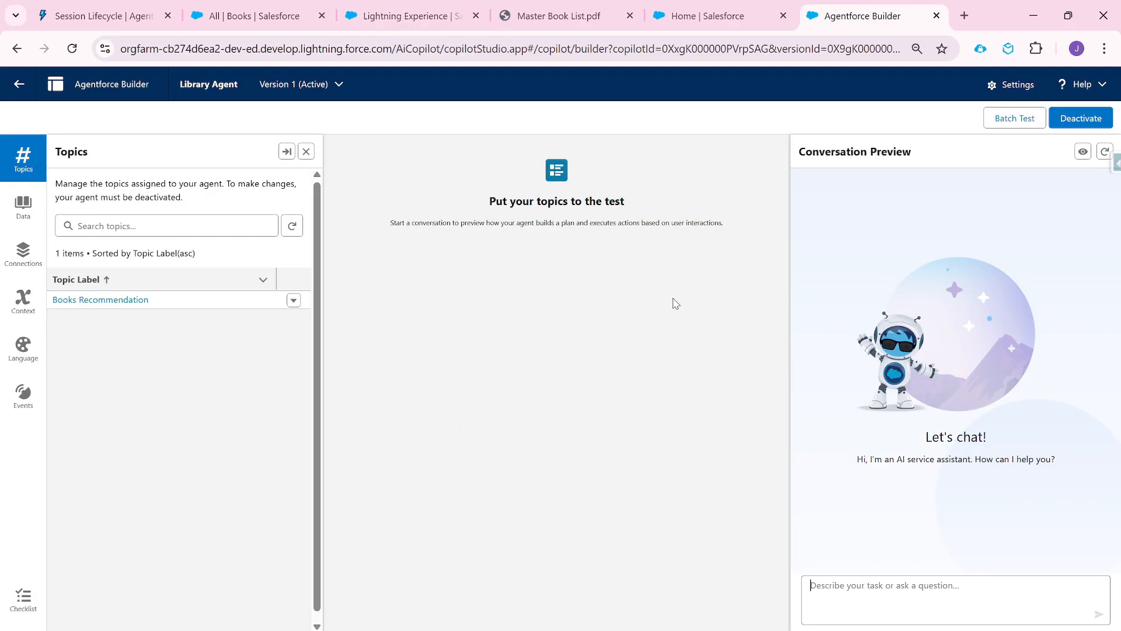
click(408, 16)
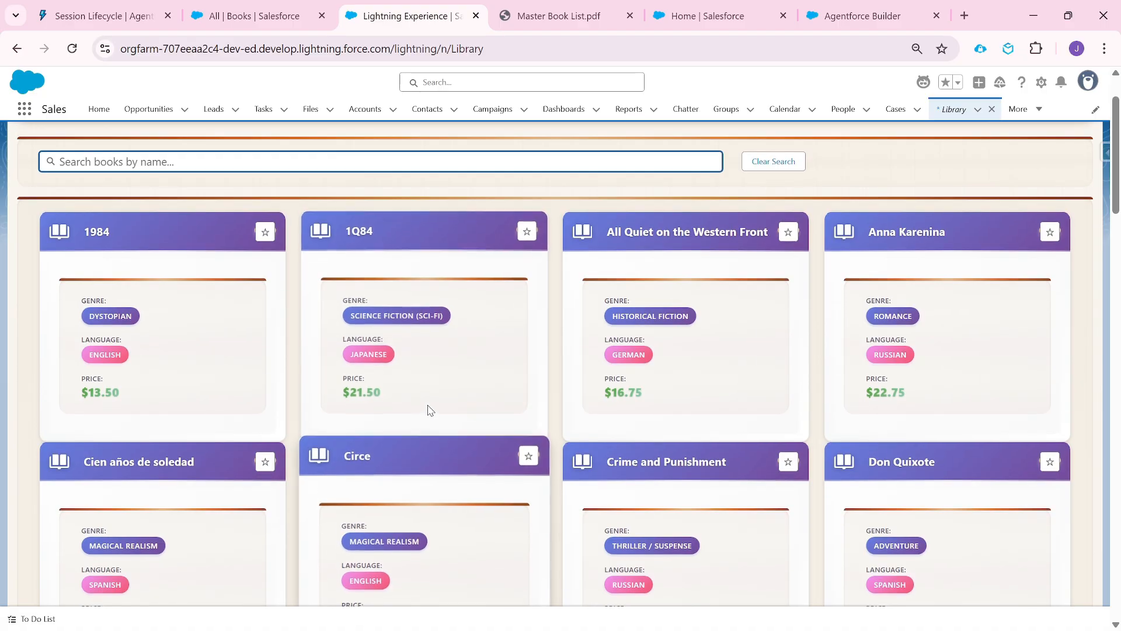
scroll(down, 3)
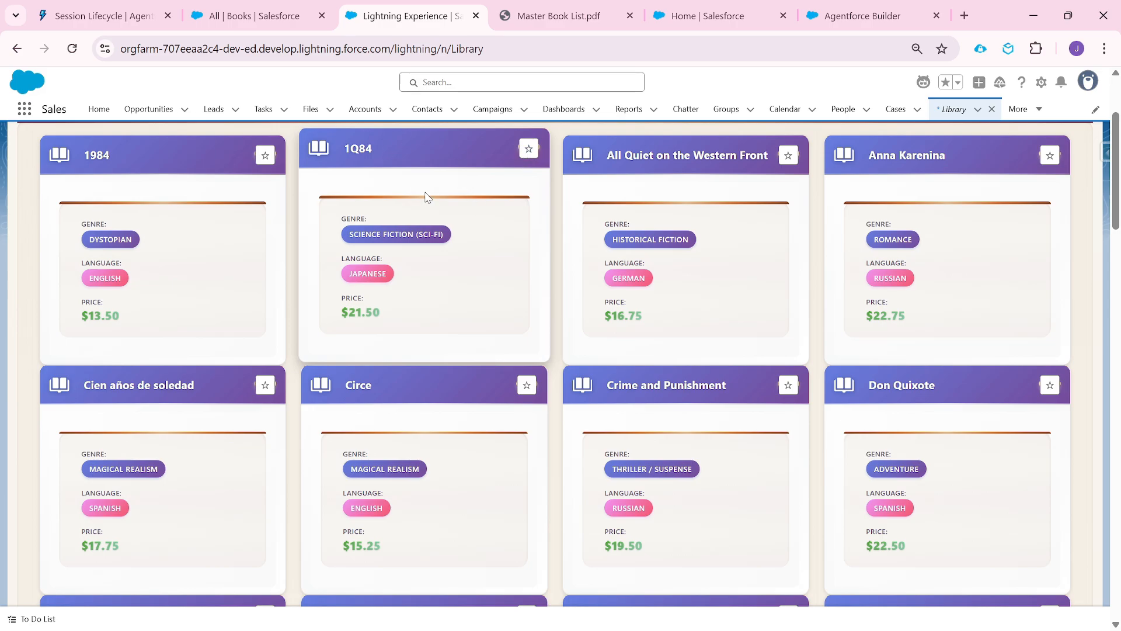
mouse_move(363, 218)
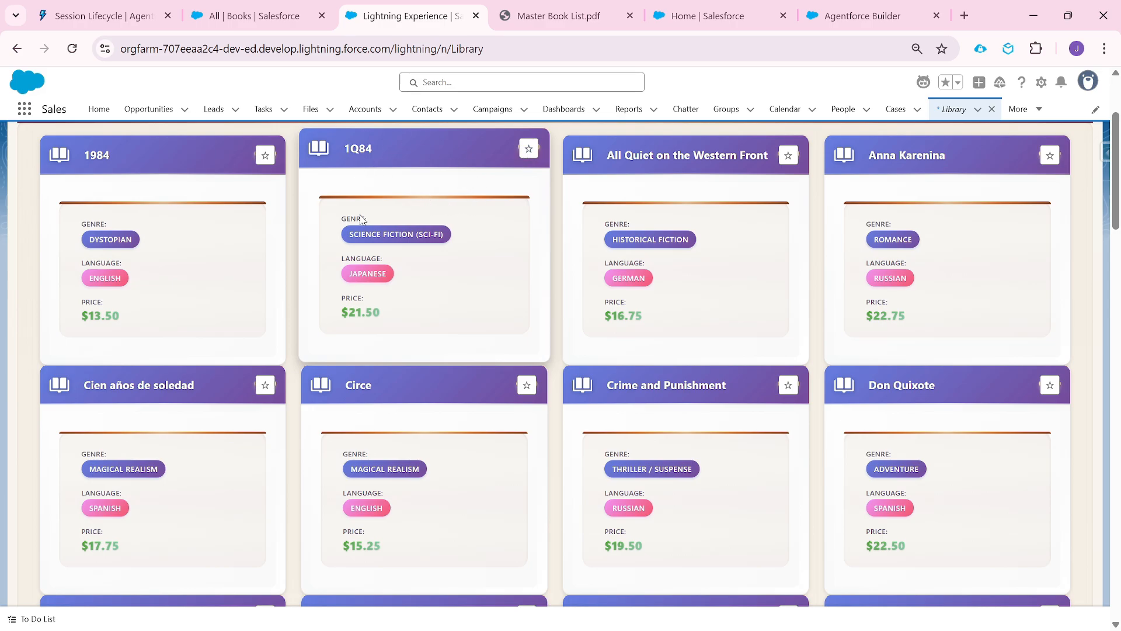
mouse_move(407, 269)
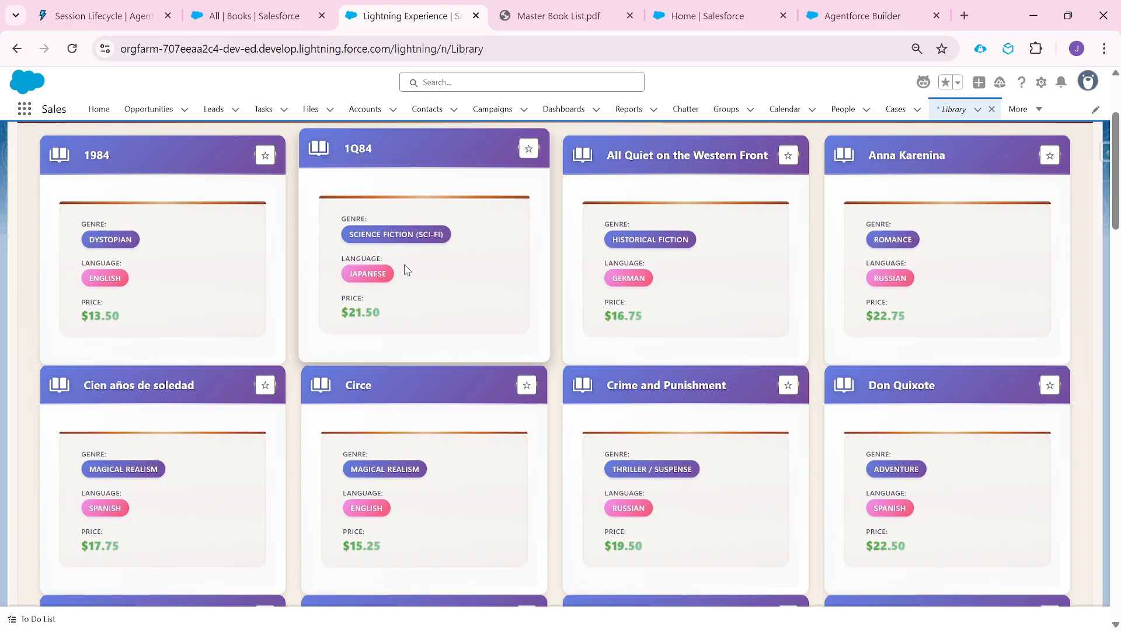
click(565, 16)
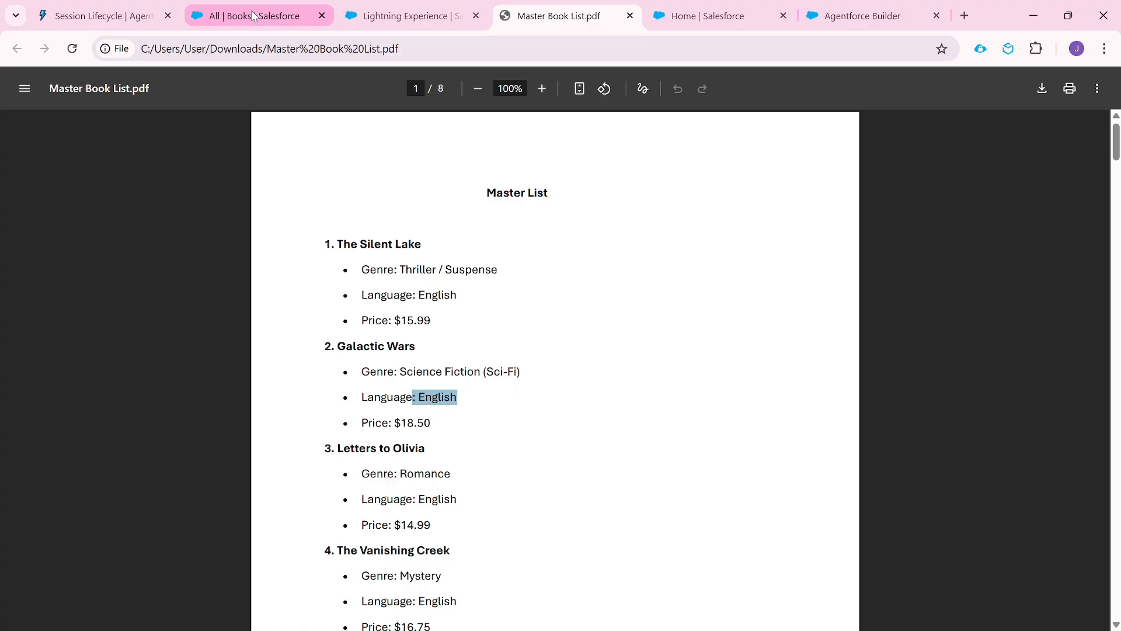
- Glance at the Library Agent and the PDF, then reopen the Book Library page
click(861, 16)
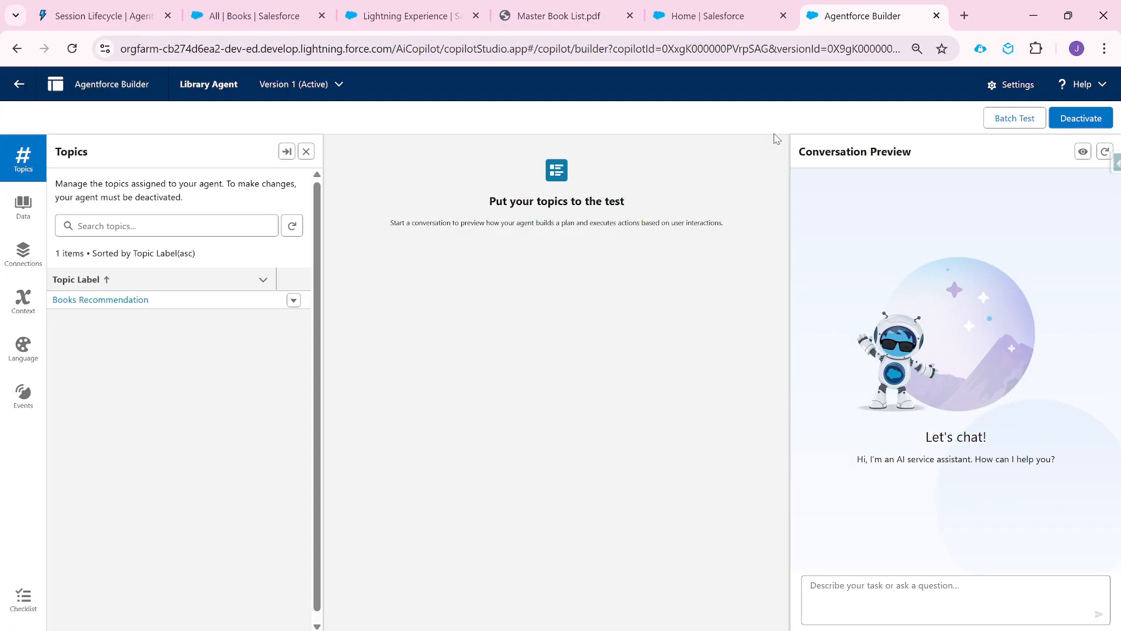
mouse_move(388, 254)
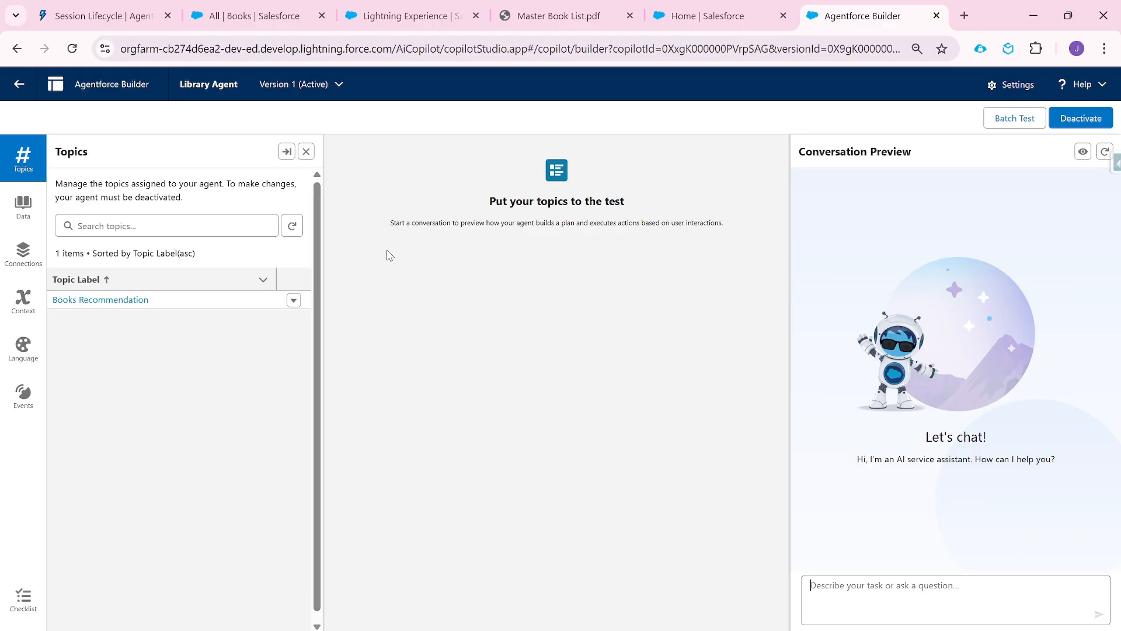
click(557, 16)
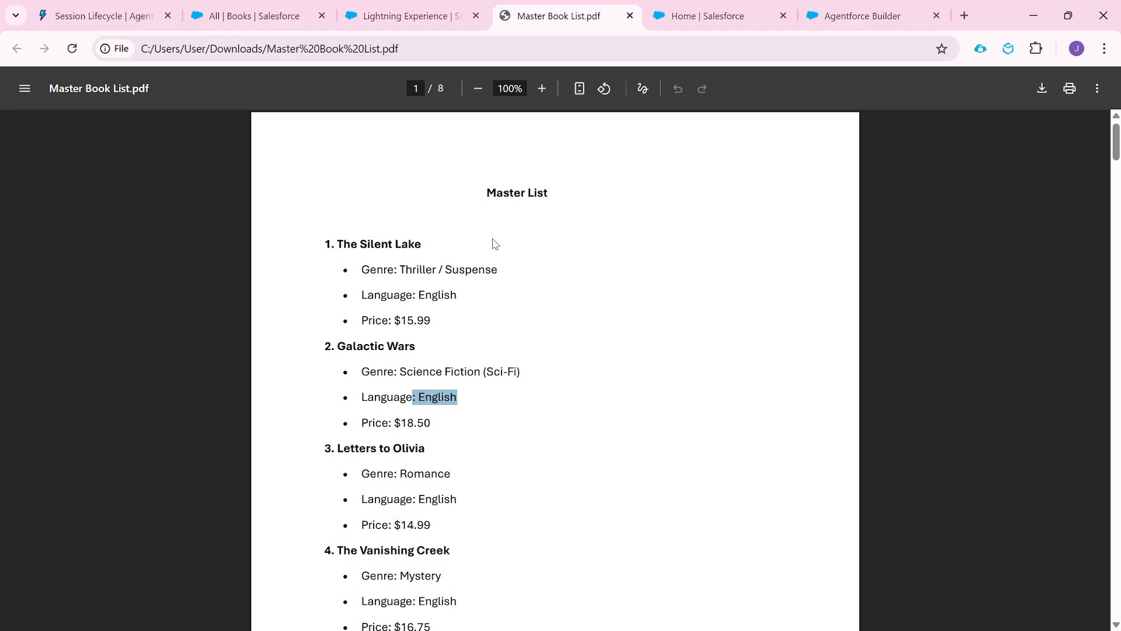
click(405, 16)
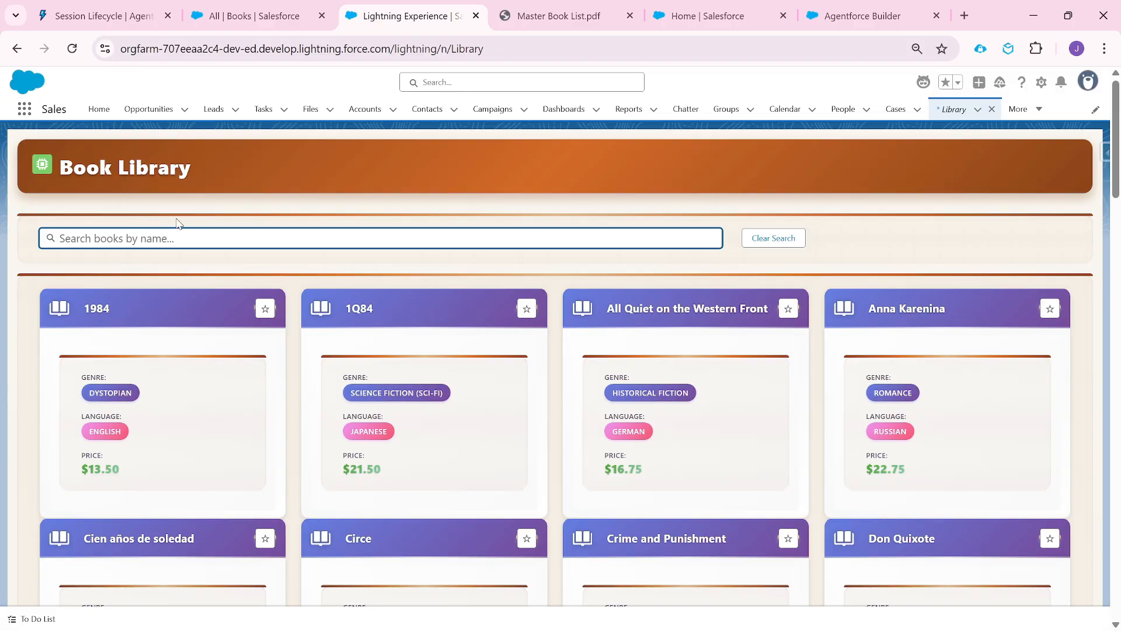
- Search the library for 'une', then scroll the grid down to the Dune card
click(248, 15)
text(D)
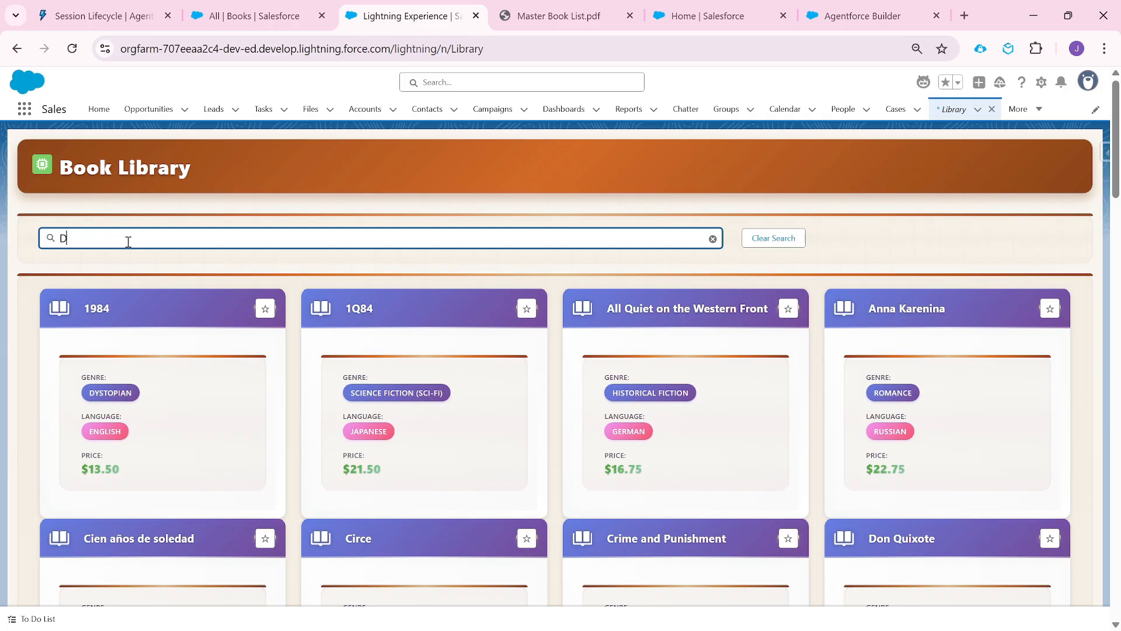
text(une)
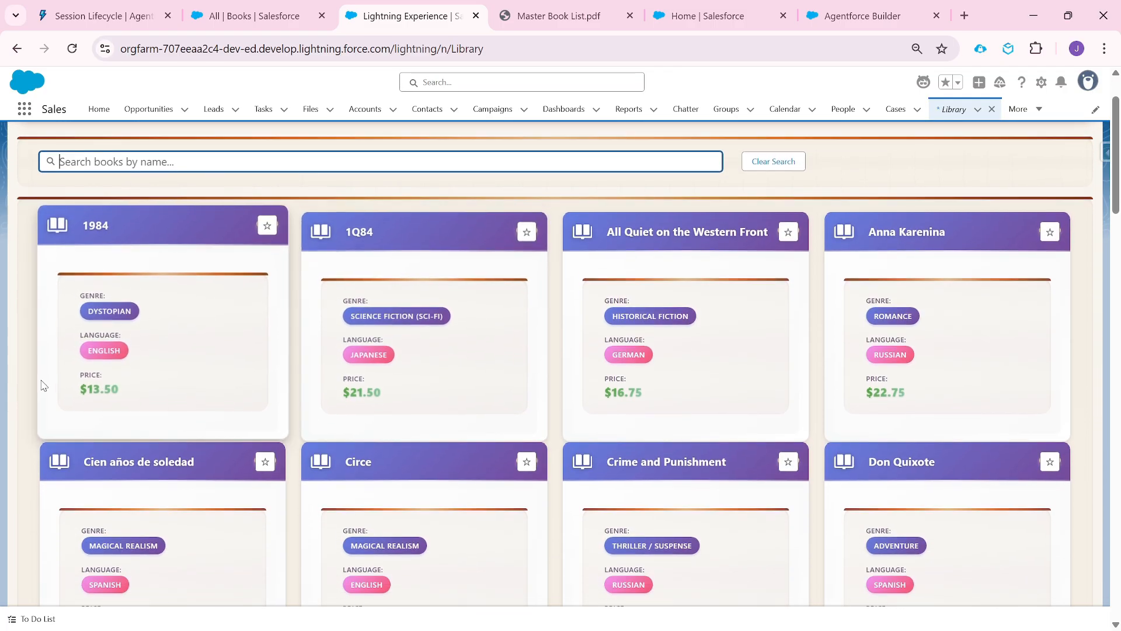
scroll(down, 3)
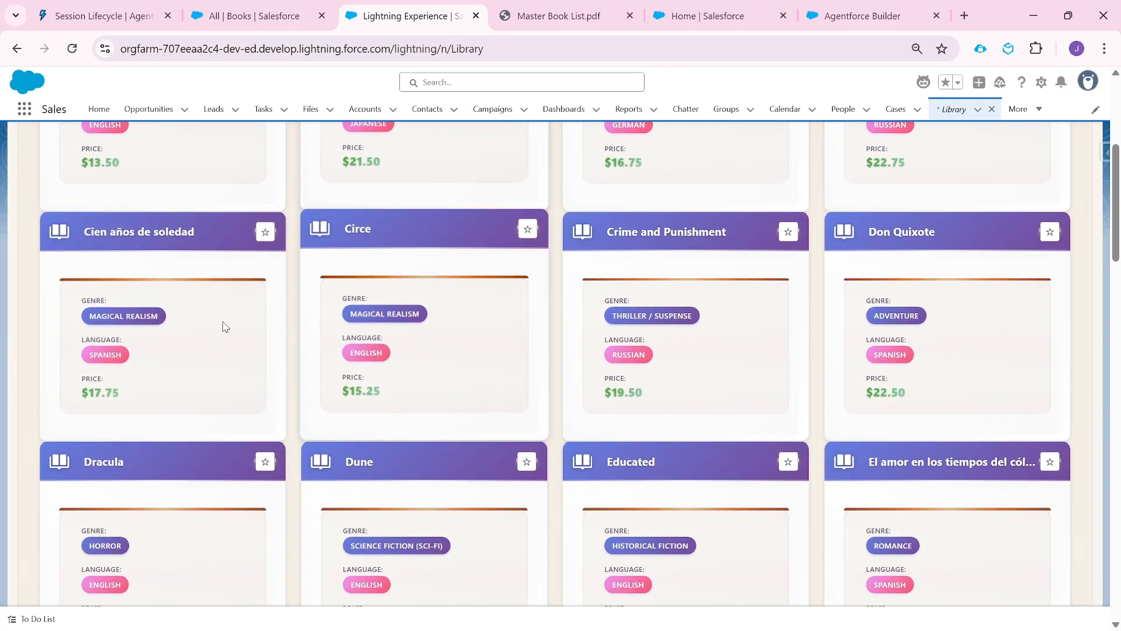
scroll(down, 3)
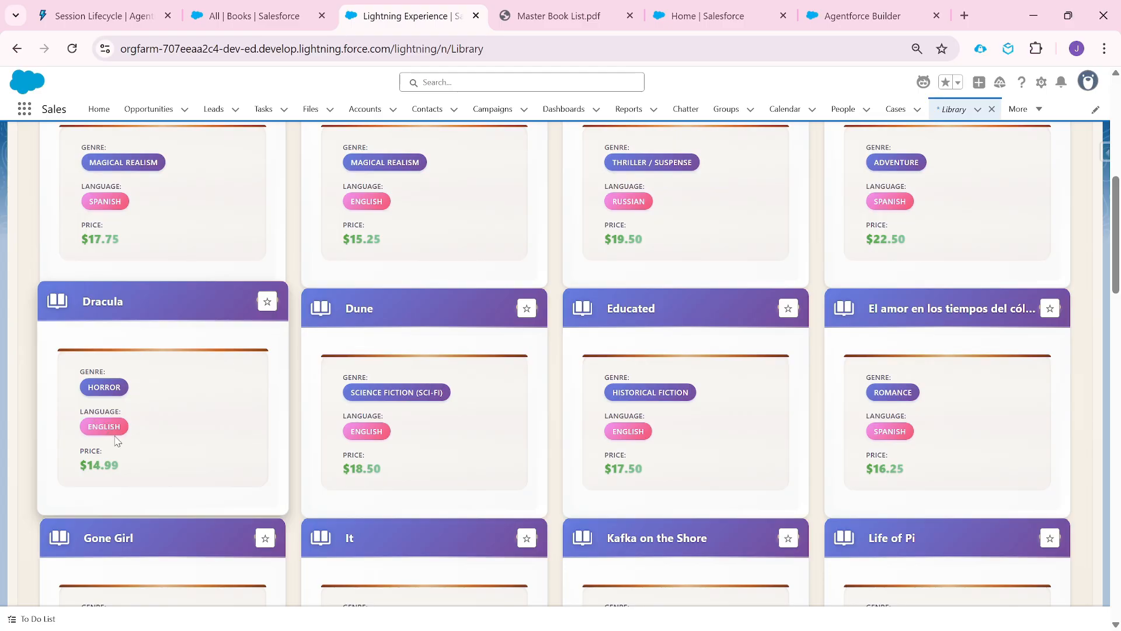
scroll(up, 3)
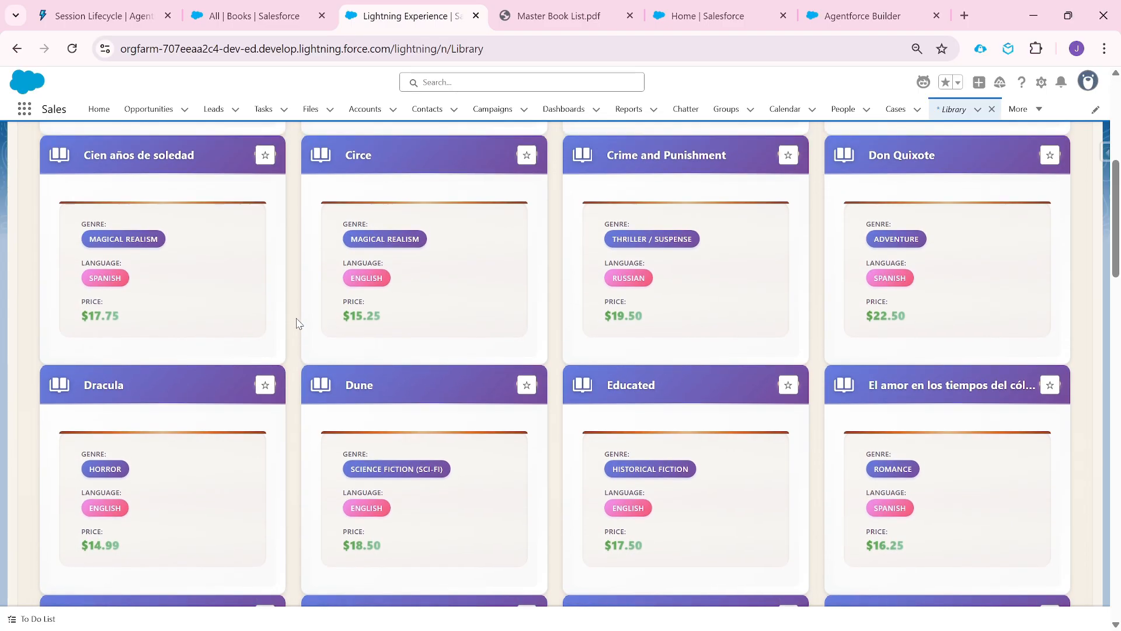
scroll(down, 3)
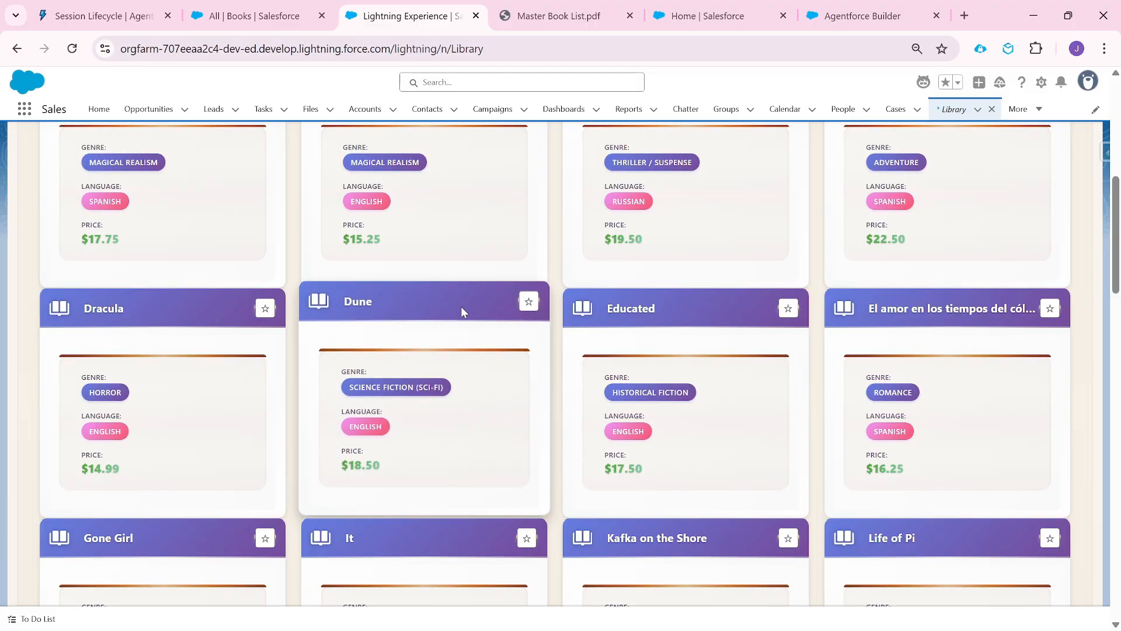
mouse_move(447, 306)
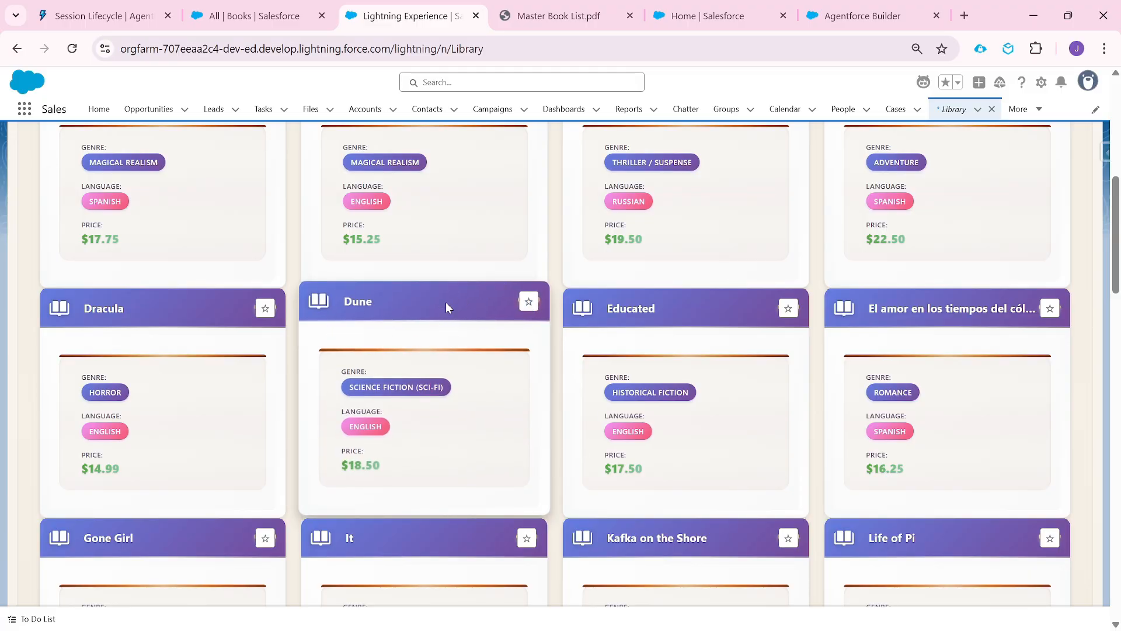
mouse_move(434, 235)
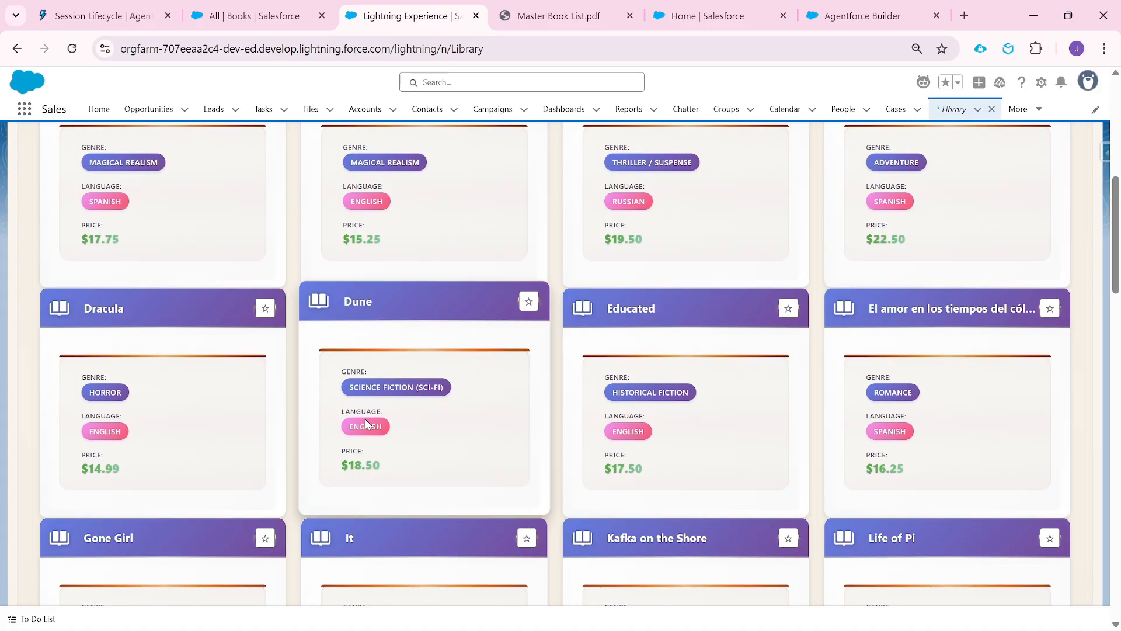
scroll(down, 3)
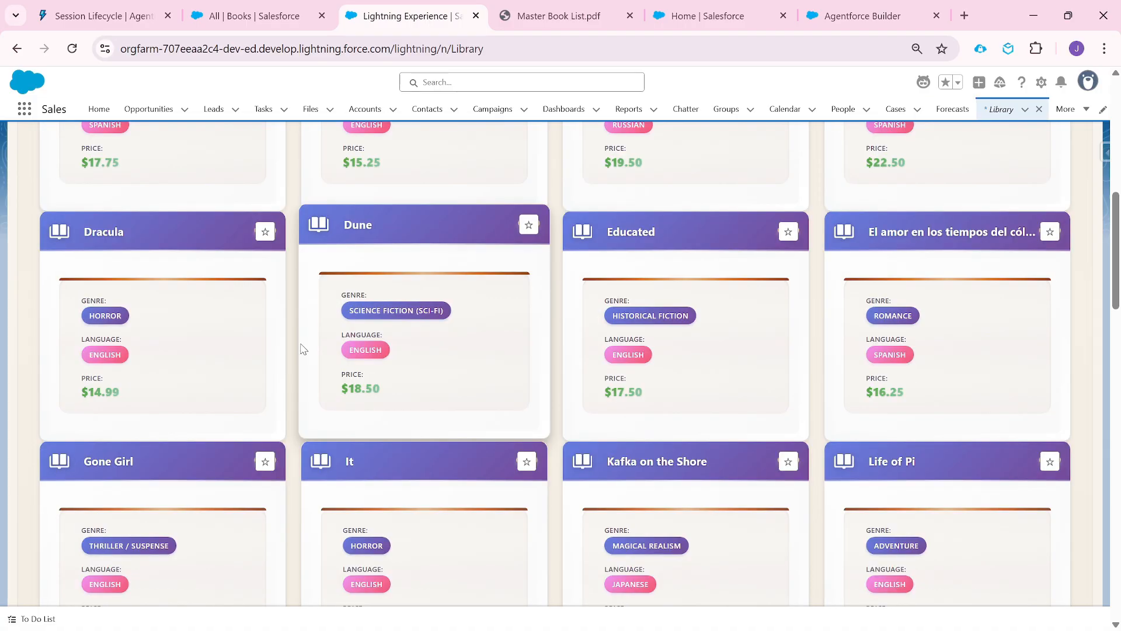
mouse_move(502, 232)
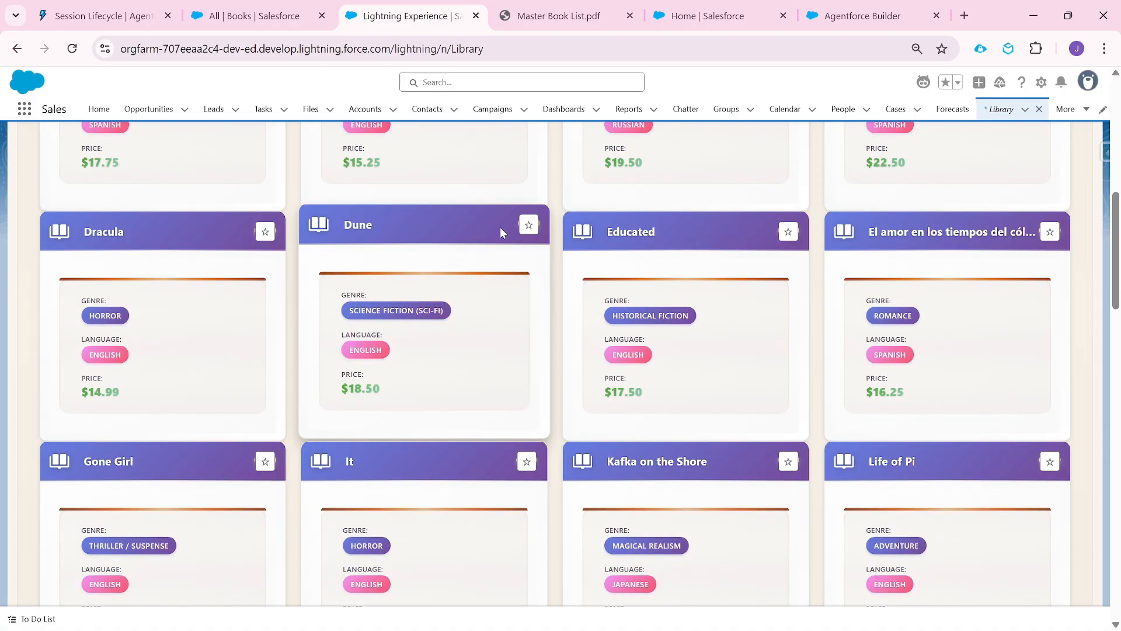
mouse_move(528, 224)
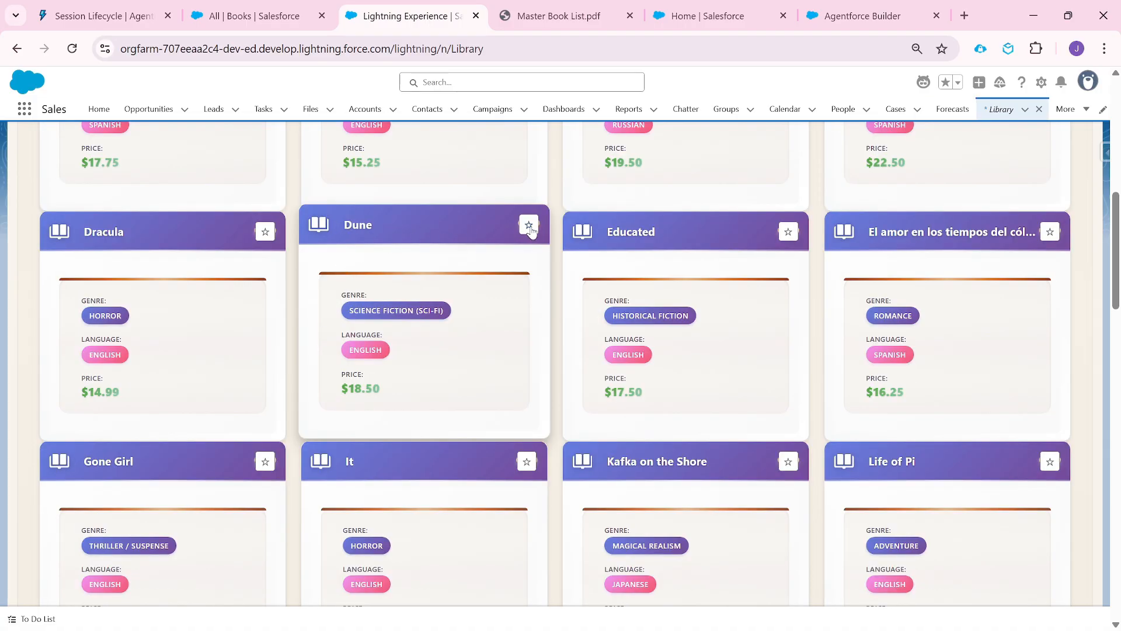
- Star the Dune card and scroll through the popup's three Sci-Fi English recommendations
click(528, 226)
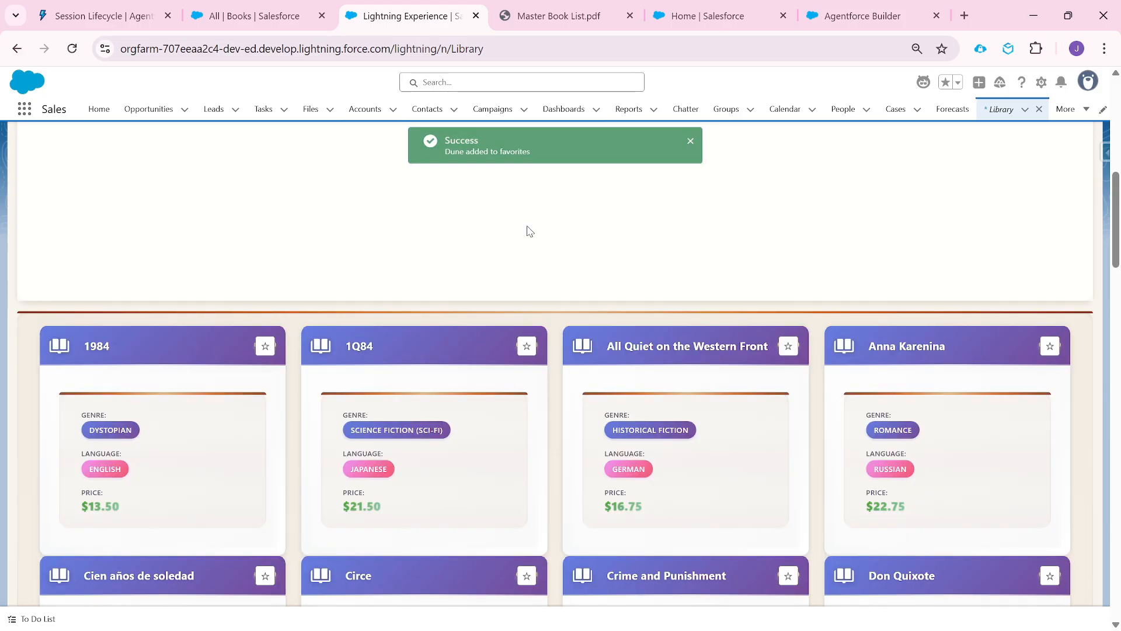
scroll(down, 3)
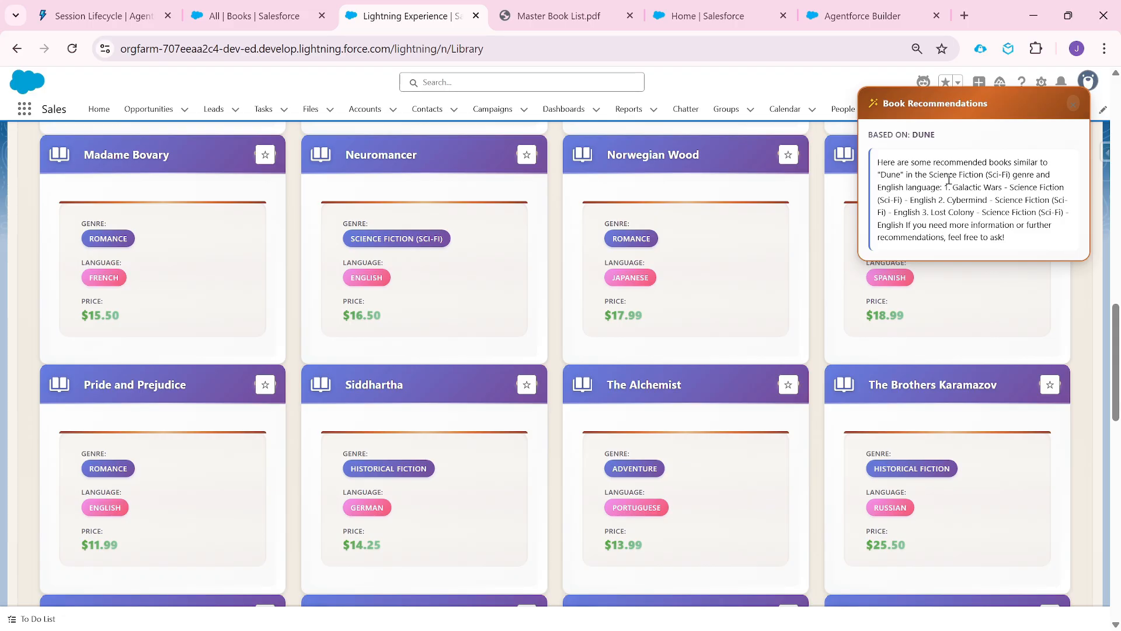
scroll(down, 3)
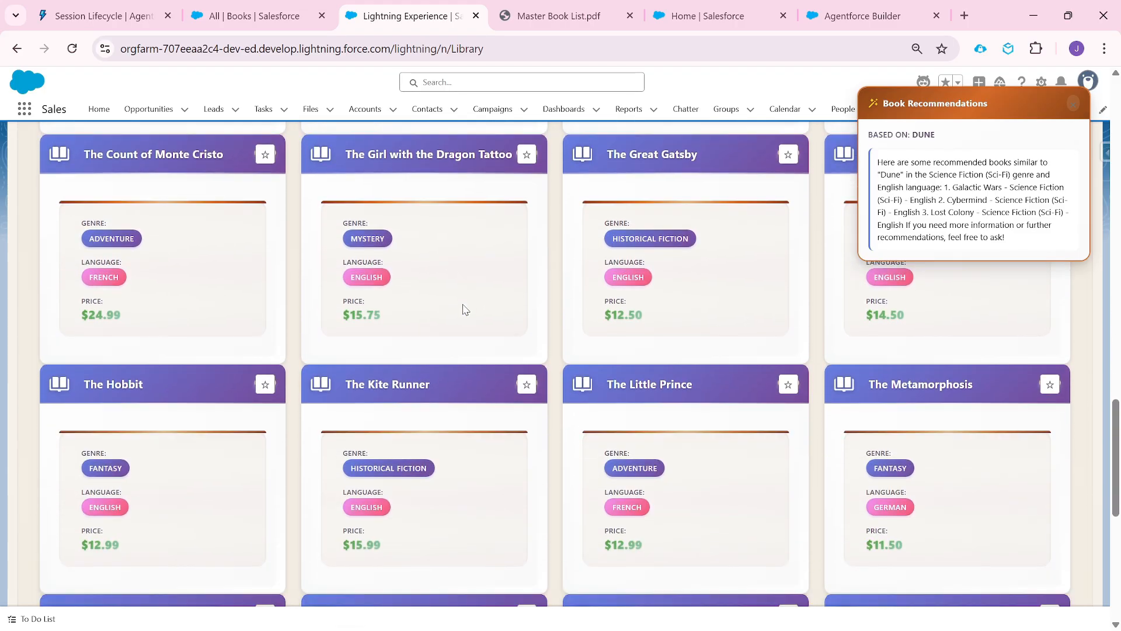
scroll(down, 3)
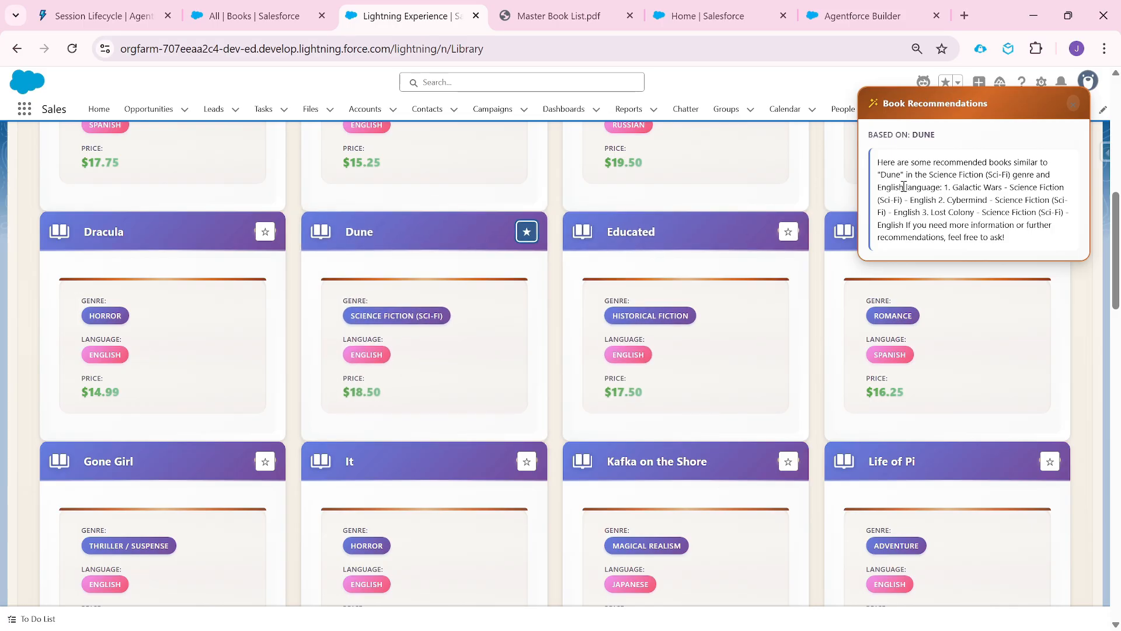
mouse_move(1042, 162)
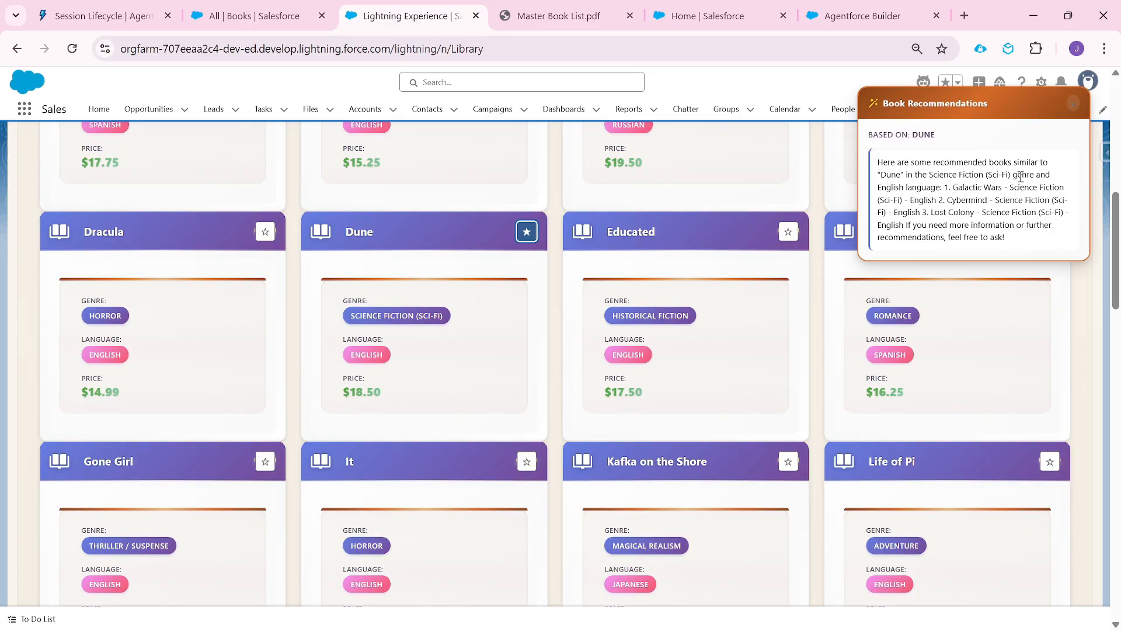
mouse_move(972, 186)
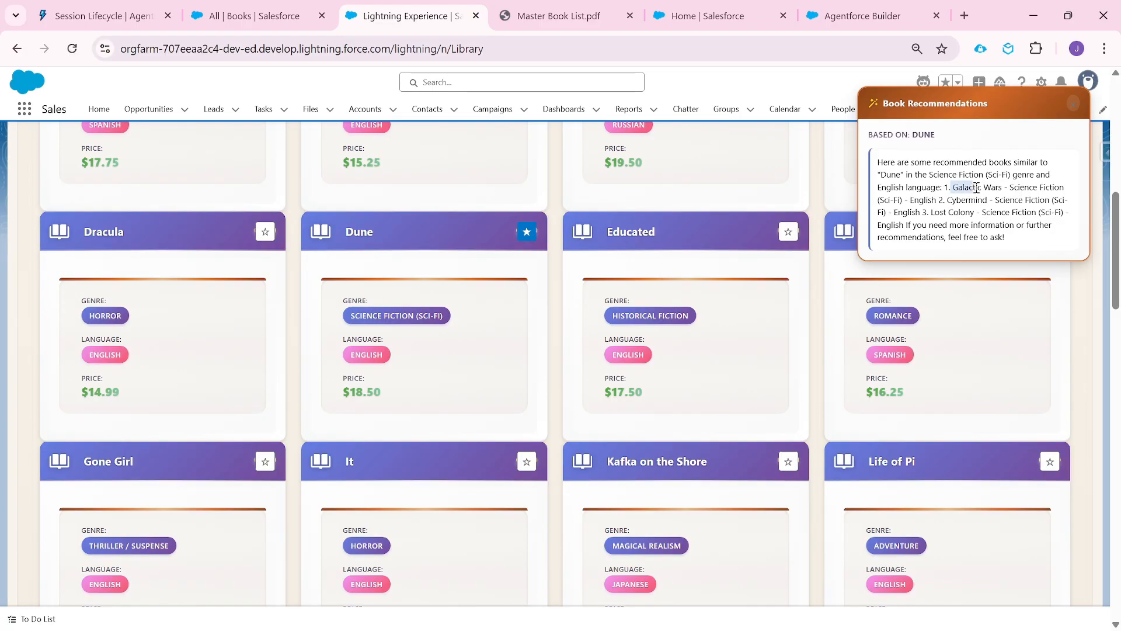
mouse_move(412, 294)
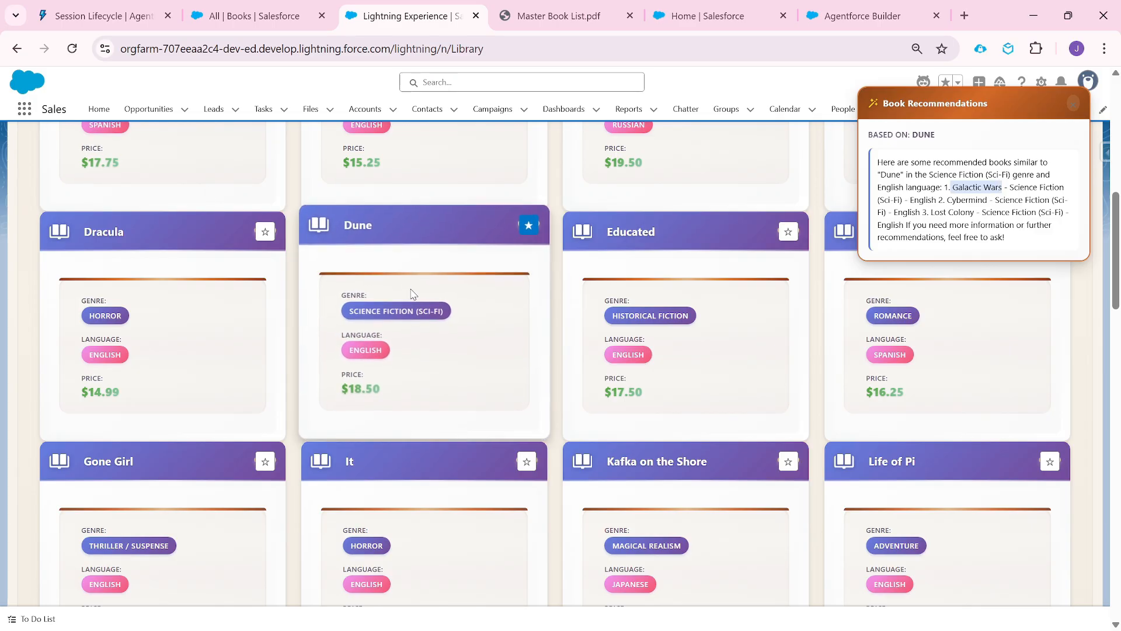
mouse_move(359, 266)
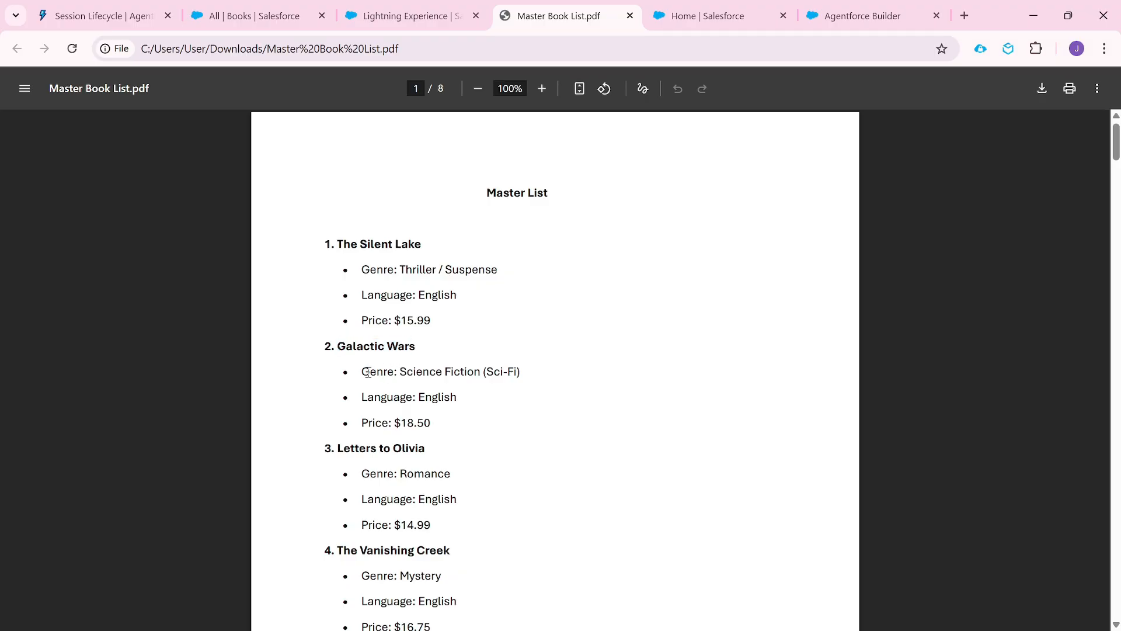
- Highlight Galactic Wars' genre in the PDF, then select Cybermind in the library popup
drag(360, 371, 449, 371)
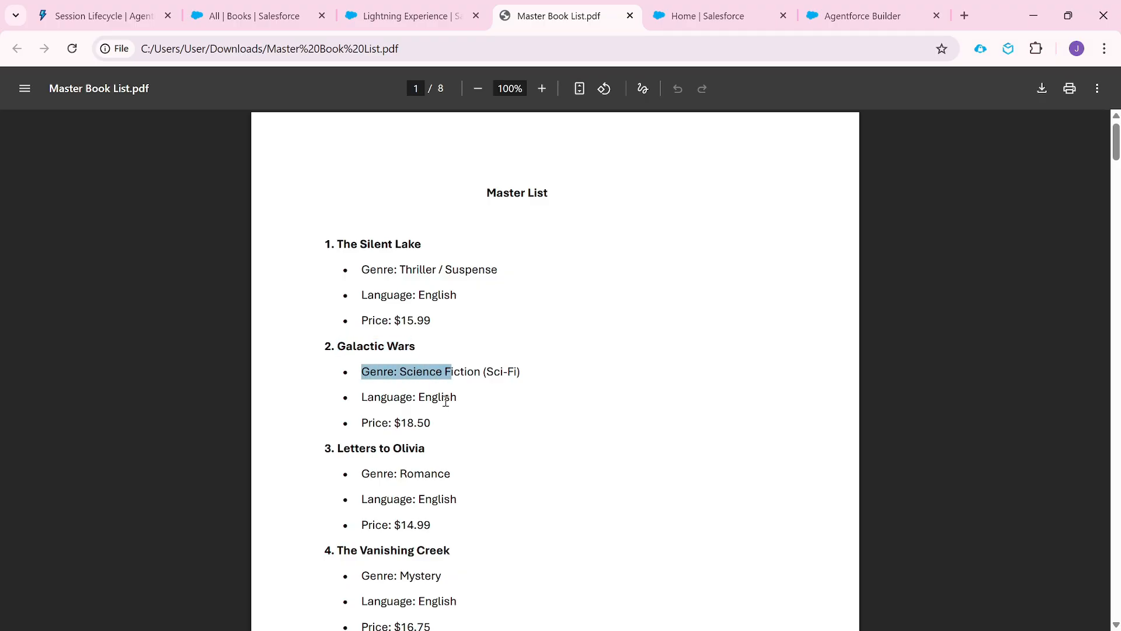
click(409, 16)
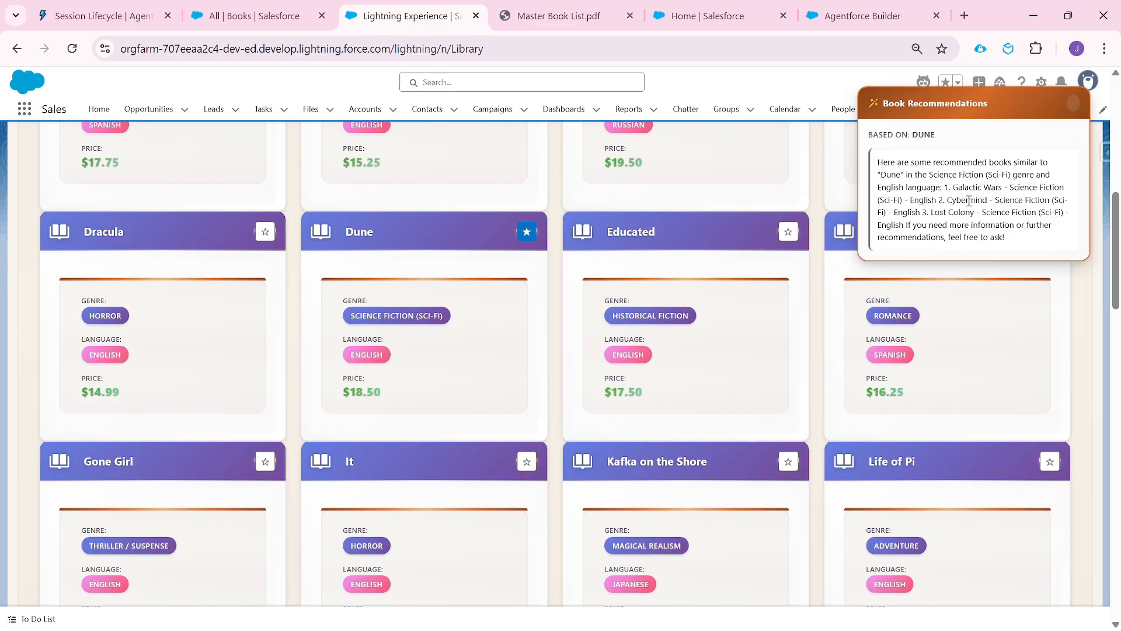
double_click(966, 199)
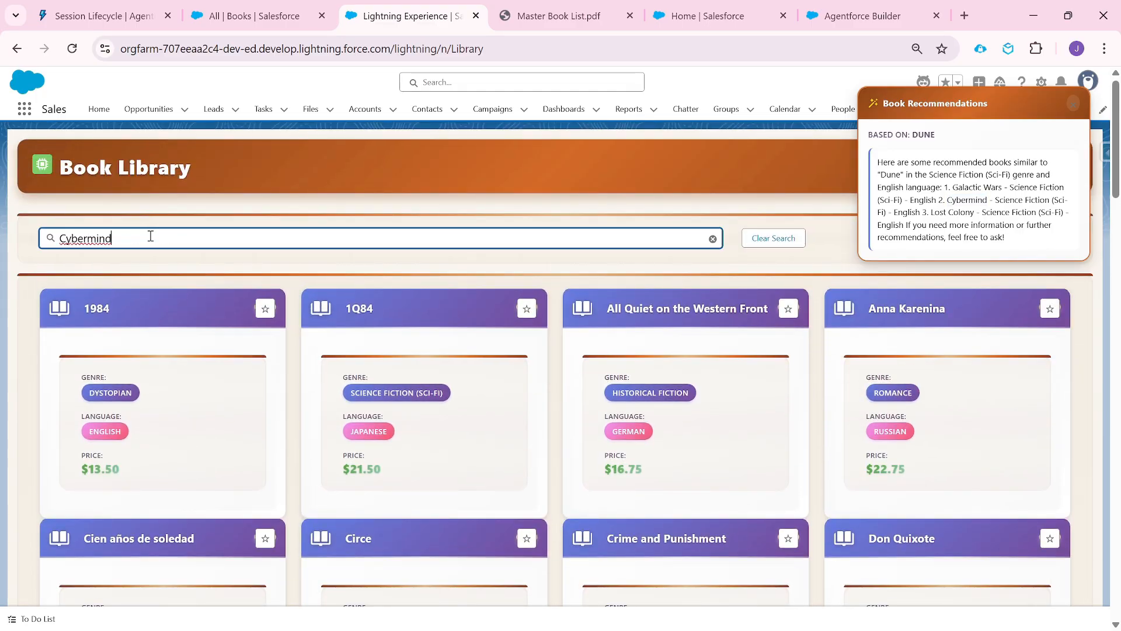
key(Backspace)
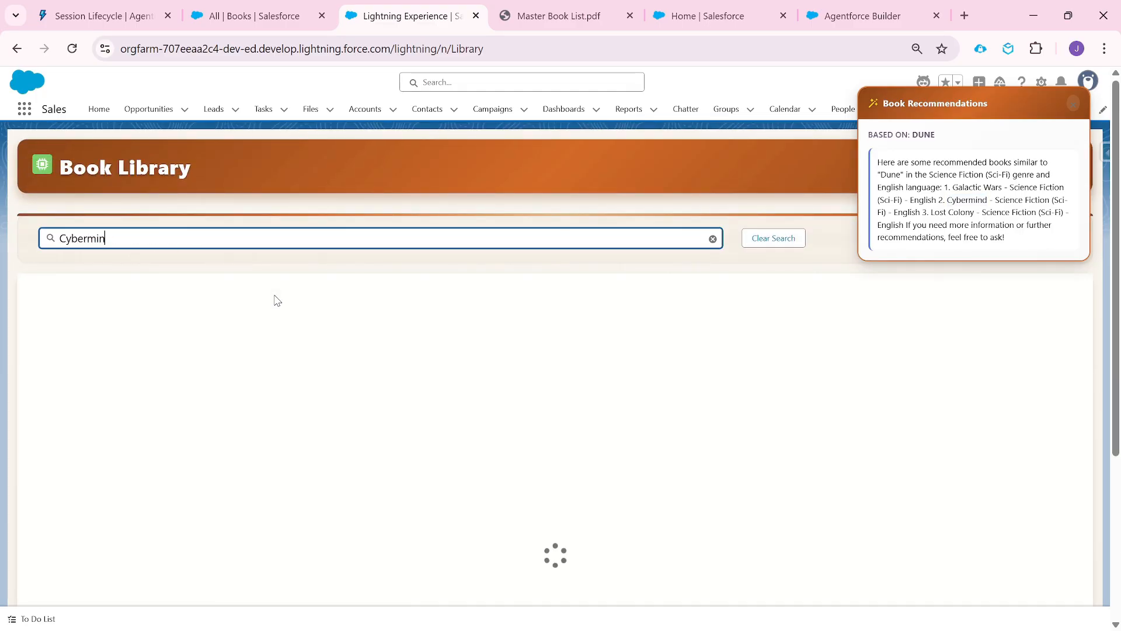
- Search the Master Book List PDF for 'Cybermind', then return to the Book Library
click(558, 16)
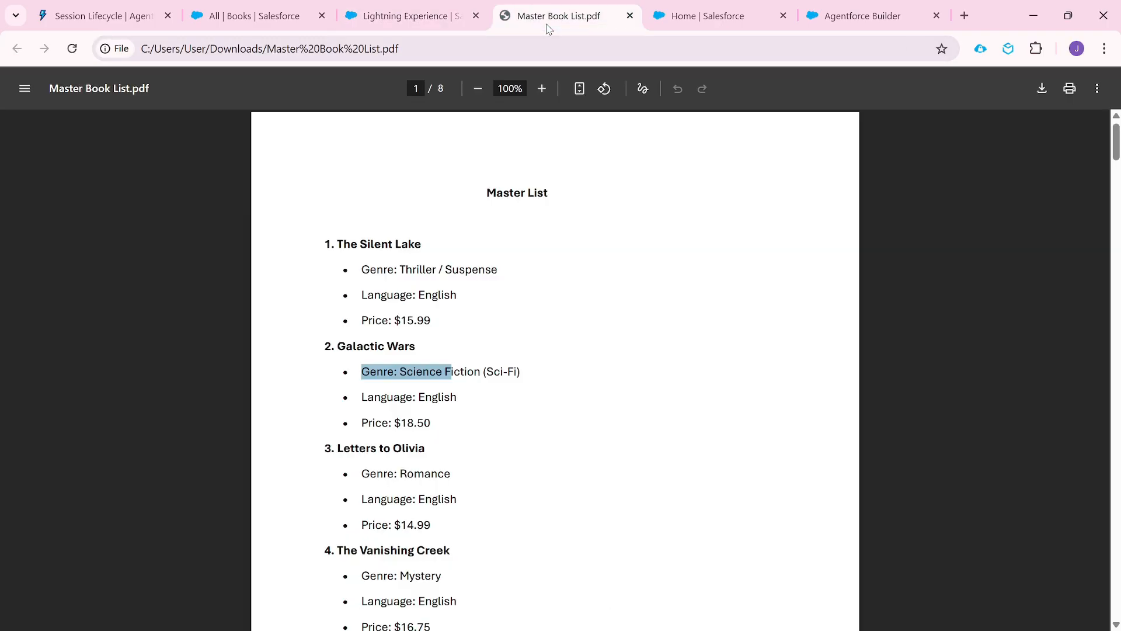
text(Cybermind)
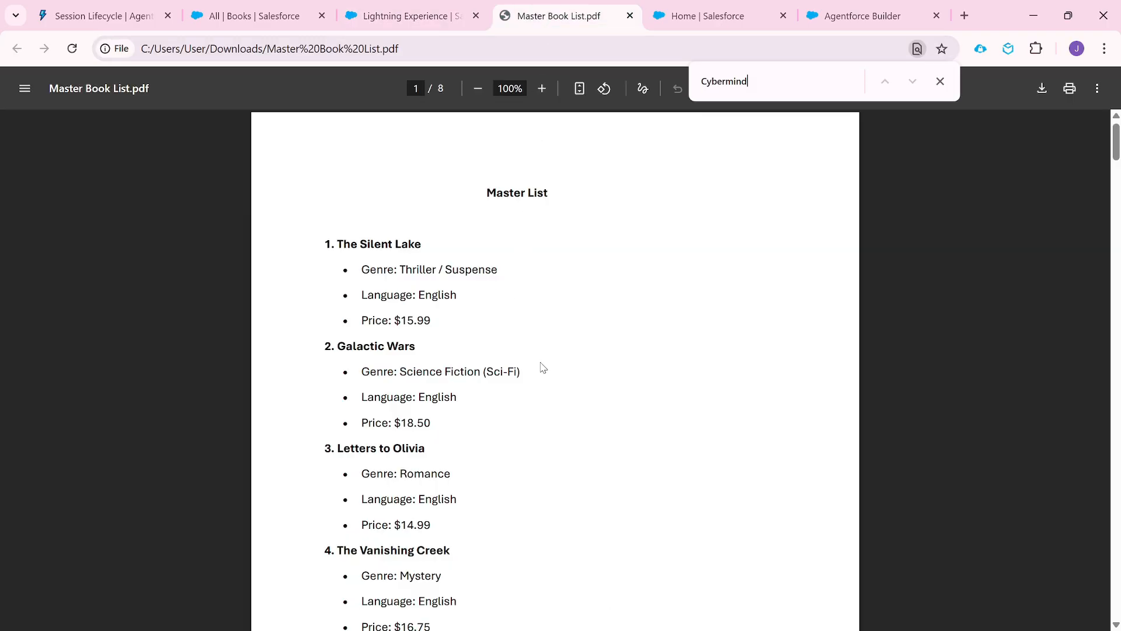
key(Enter)
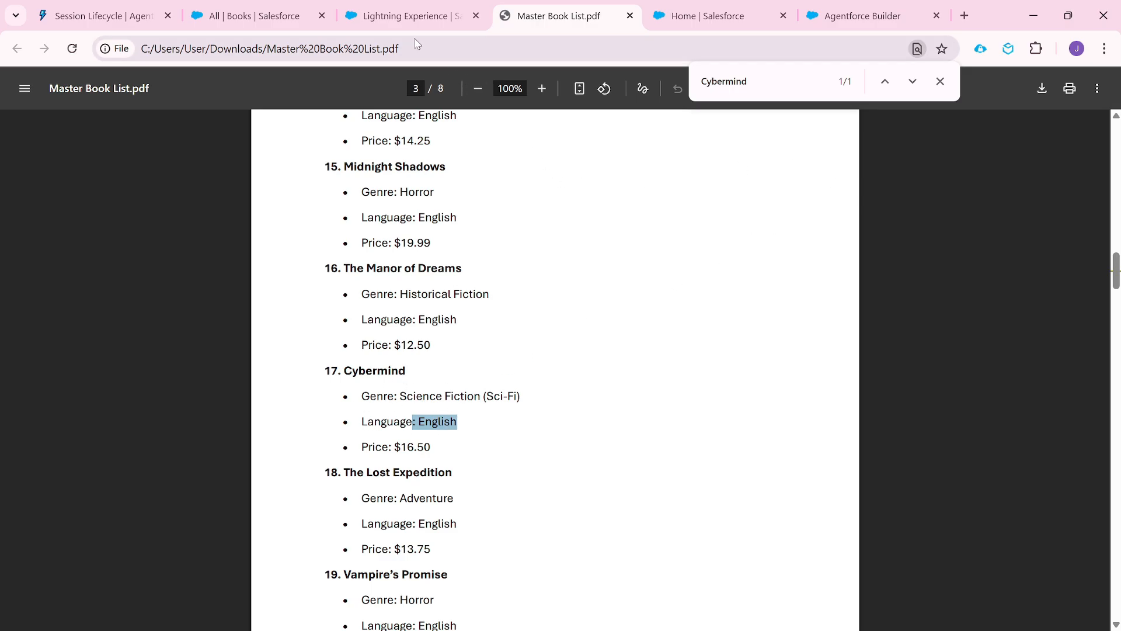
click(411, 16)
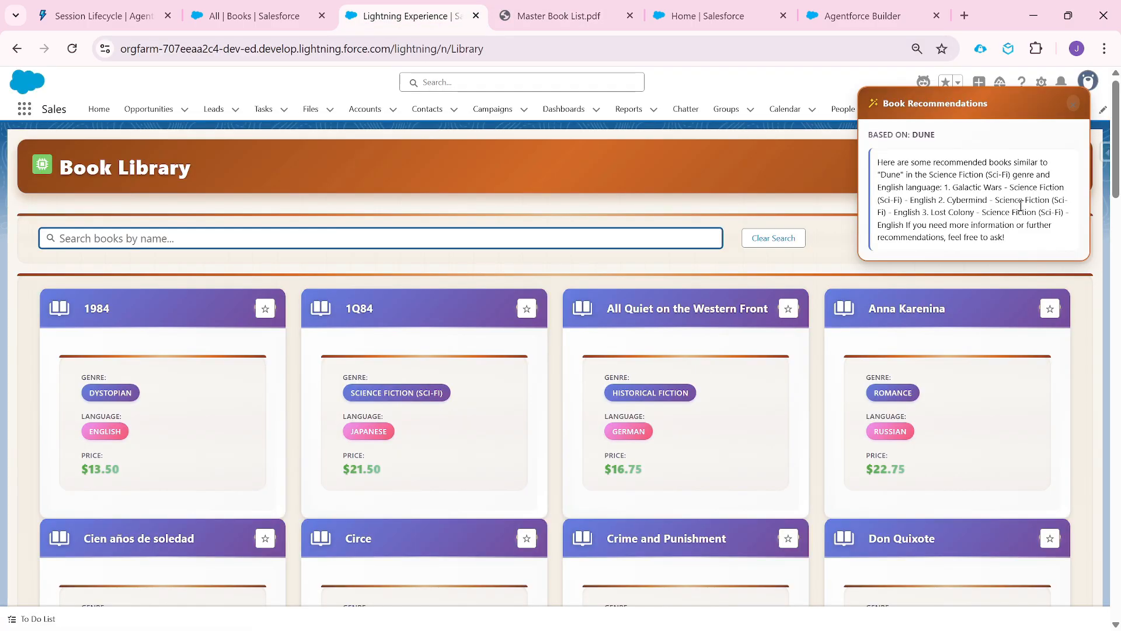
double_click(954, 212)
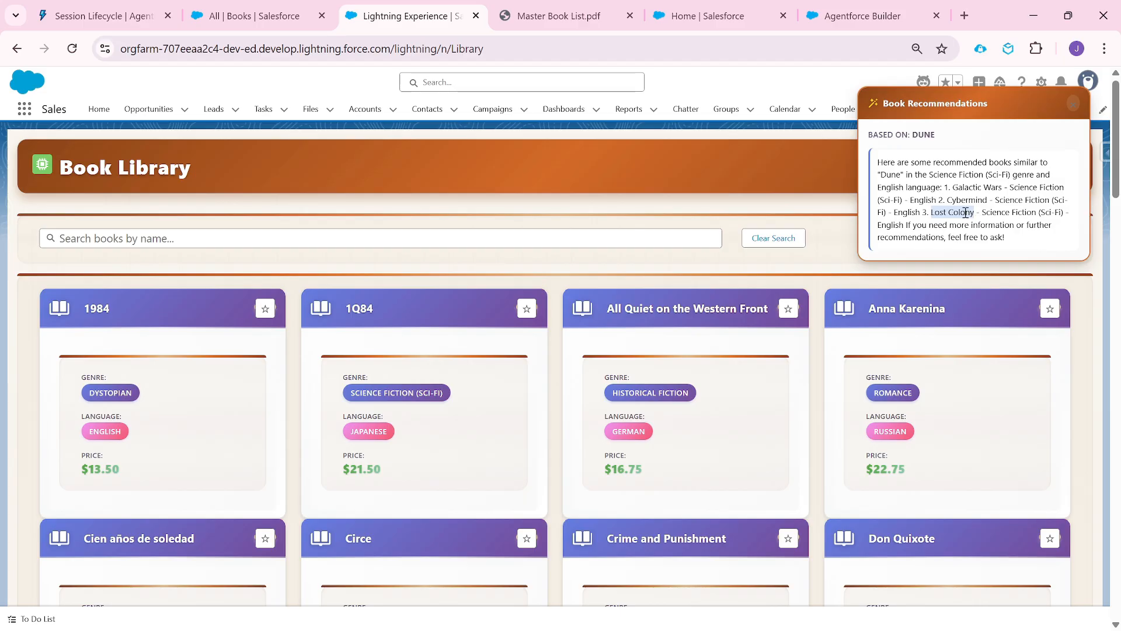
mouse_move(772, 157)
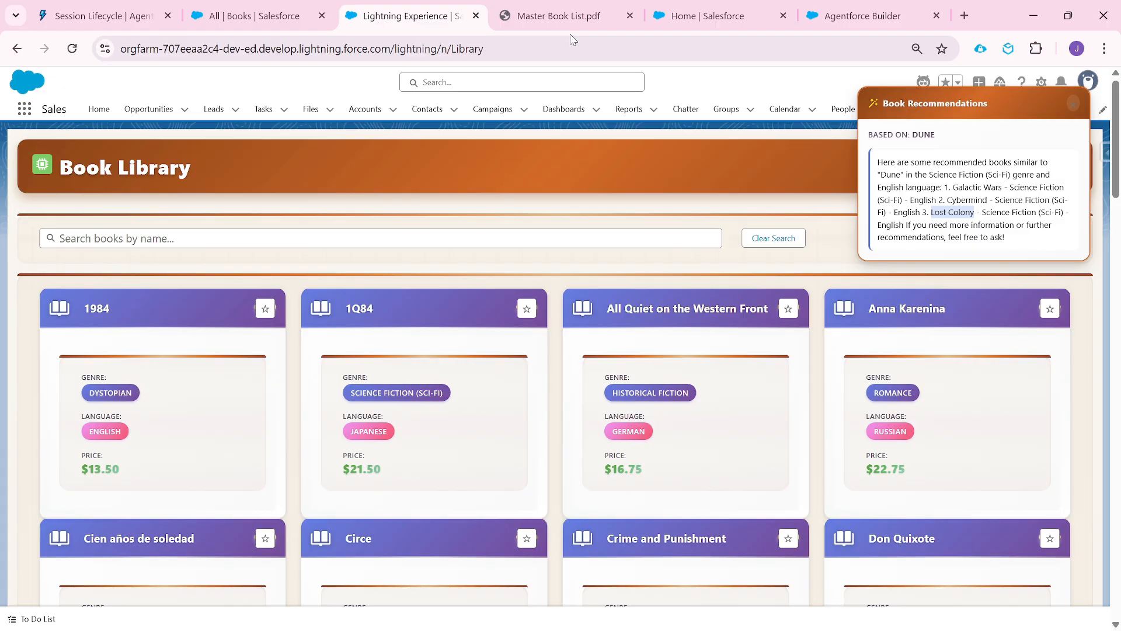
click(558, 16)
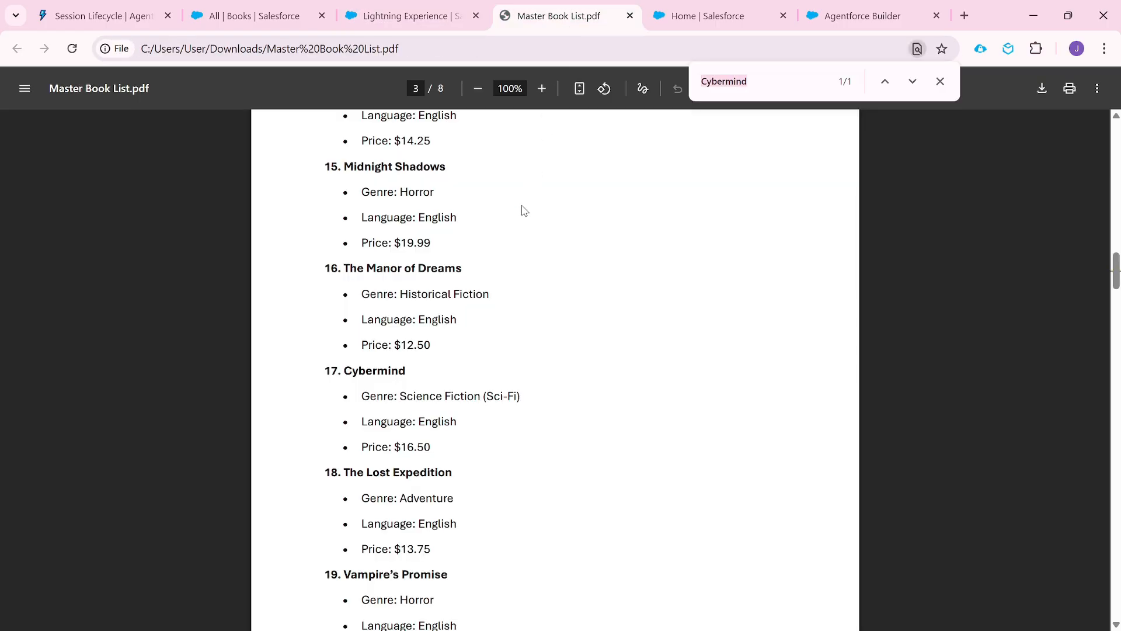
text(Lost Colony)
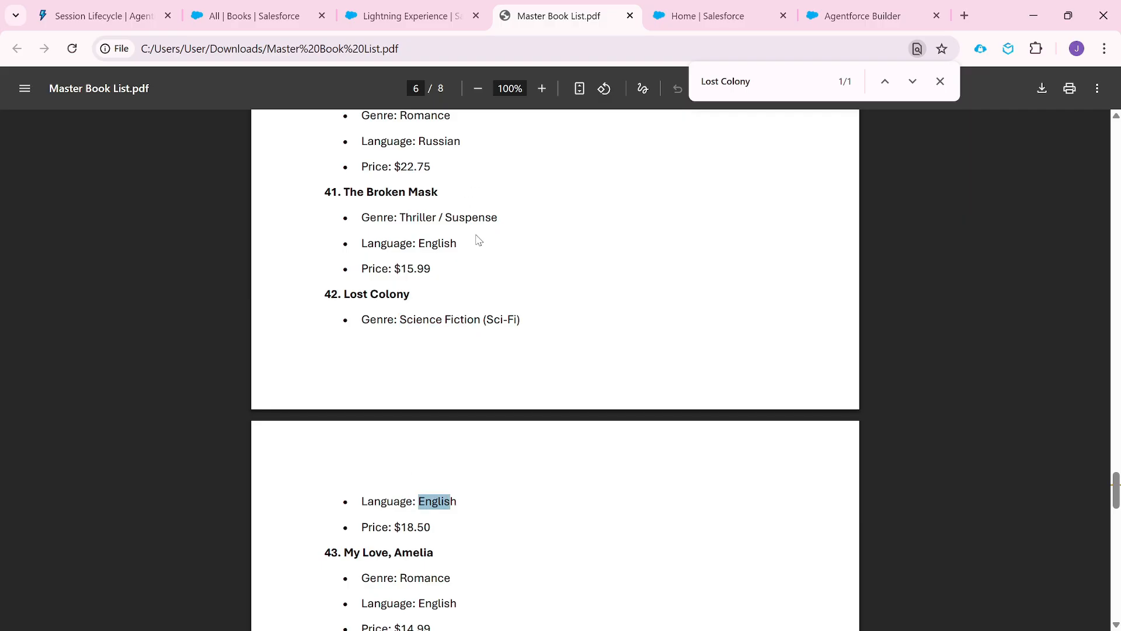
click(404, 16)
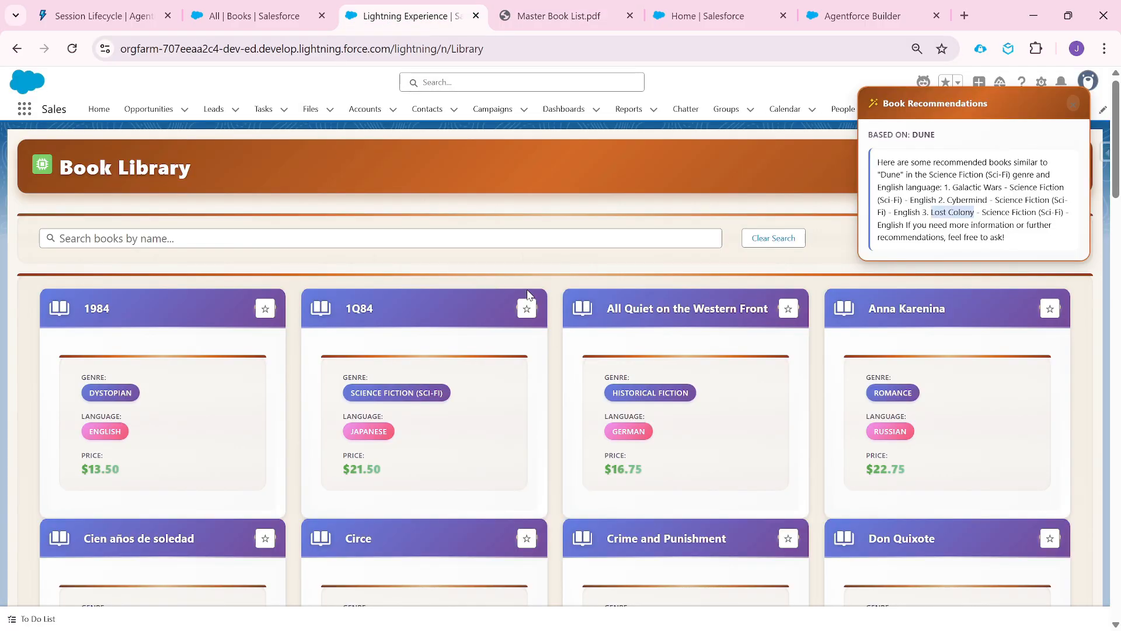
mouse_move(995, 263)
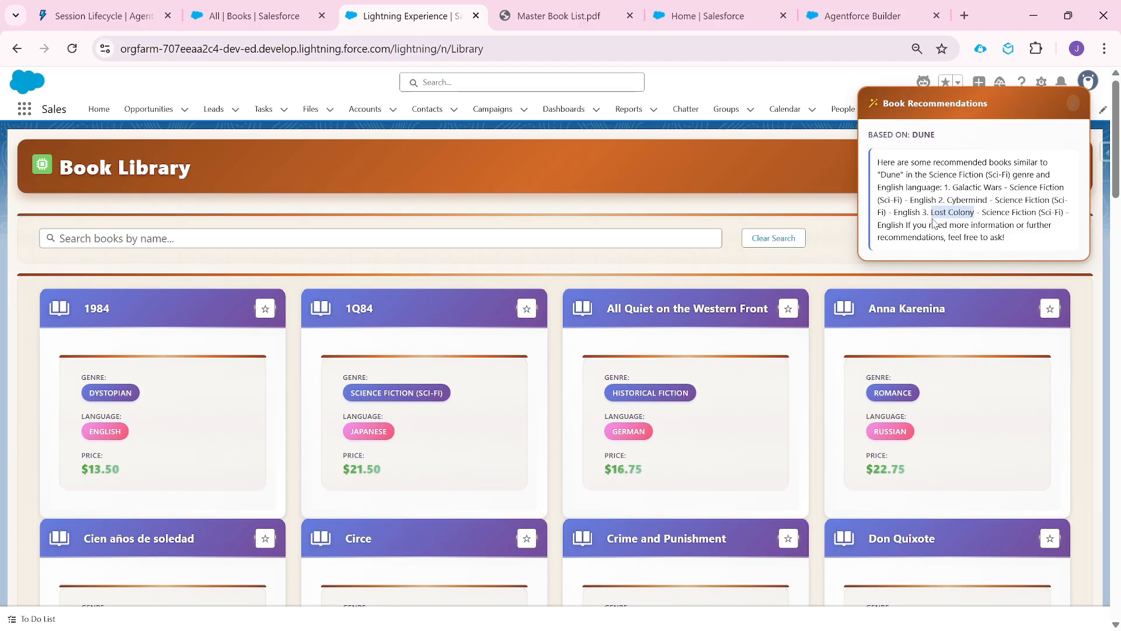
mouse_move(968, 184)
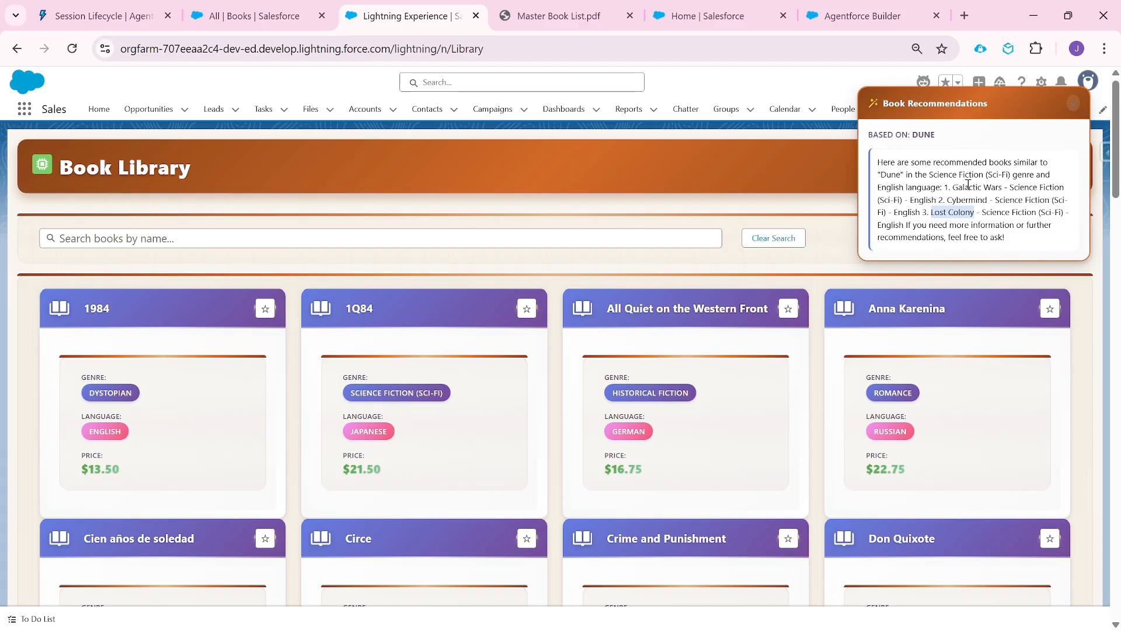
mouse_move(386, 281)
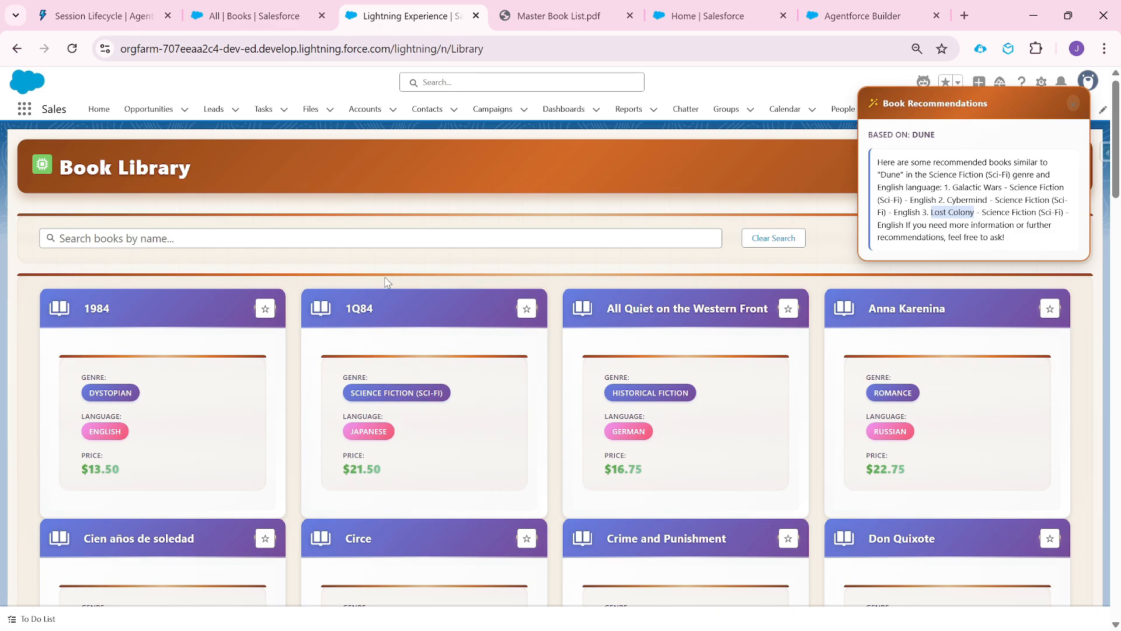
mouse_move(627, 162)
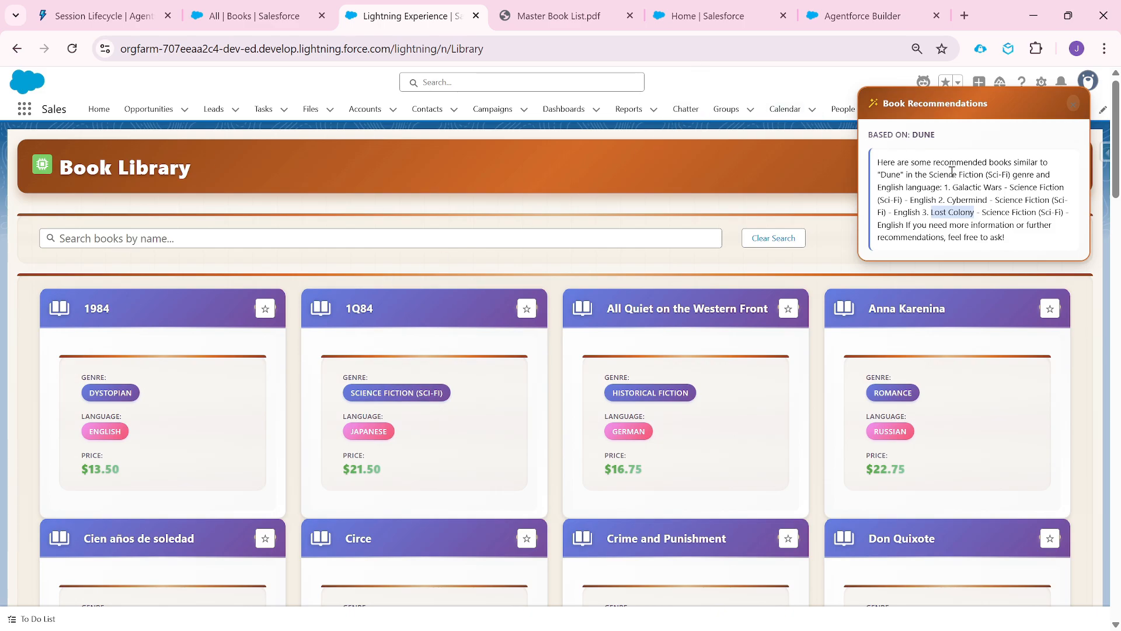
mouse_move(532, 217)
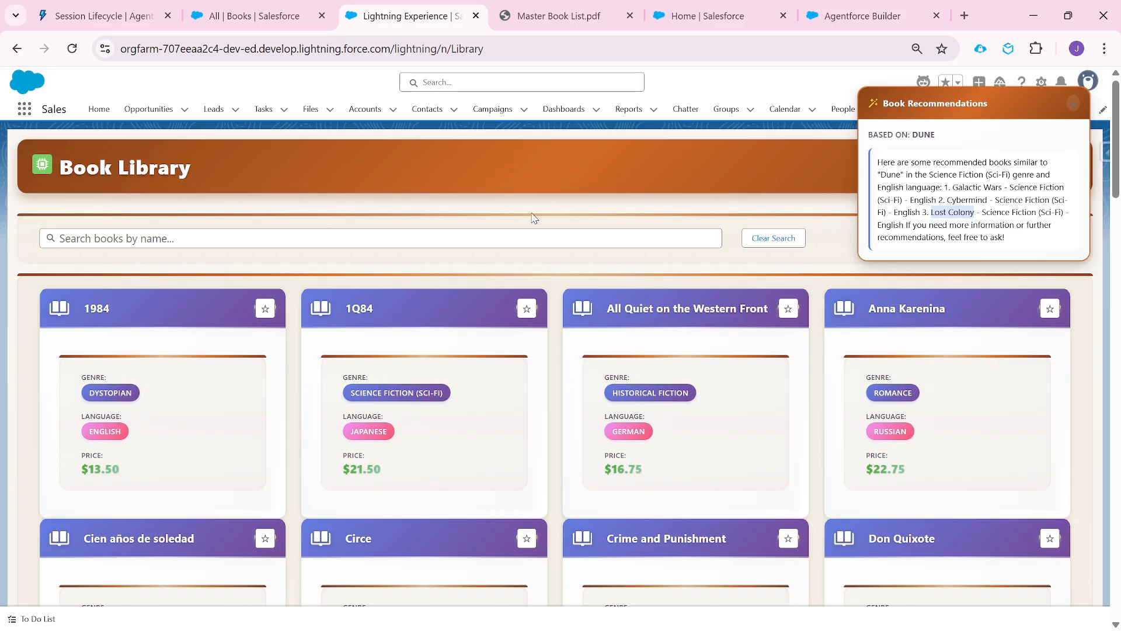
mouse_move(158, 284)
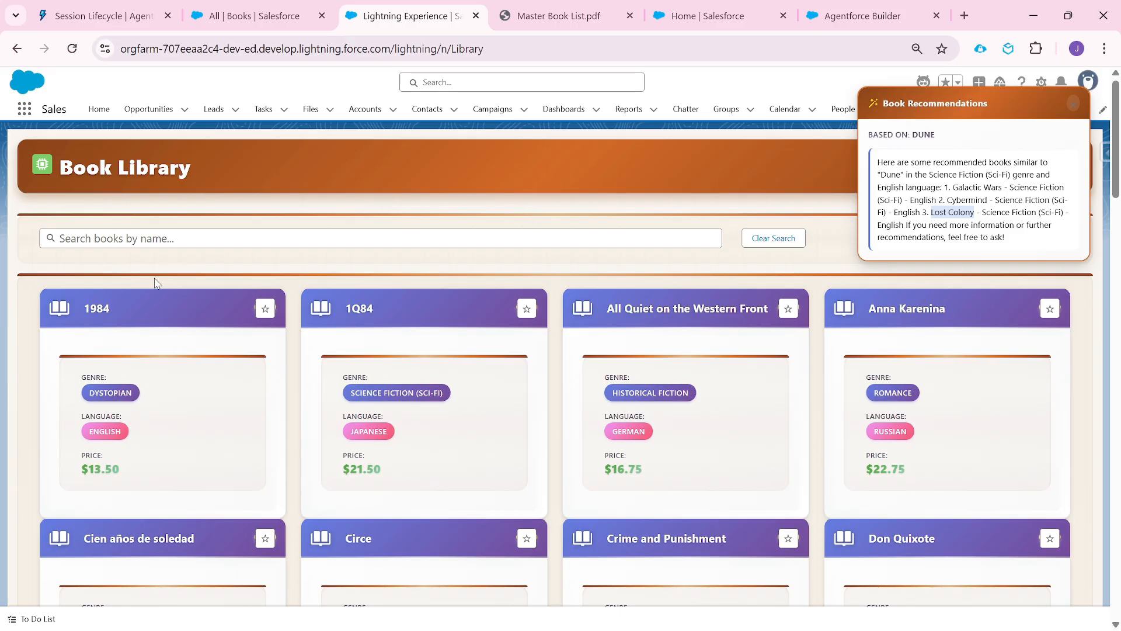
- Scroll to Gone Girl, star it, and read the two Thriller / Suspense recommendations
scroll(down, 3)
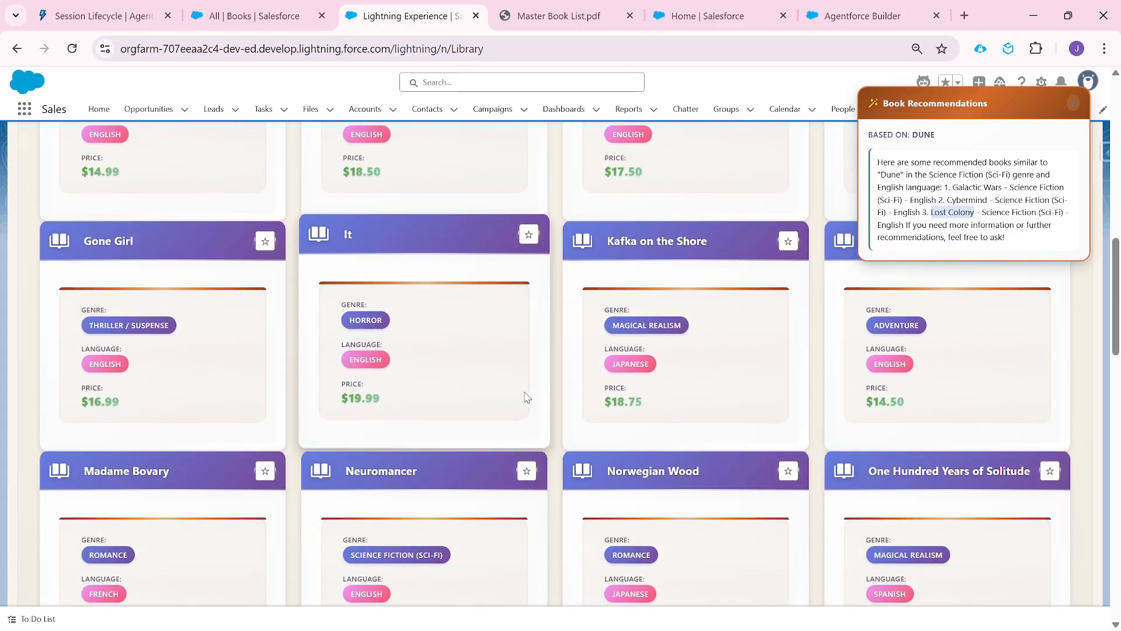
scroll(down, 3)
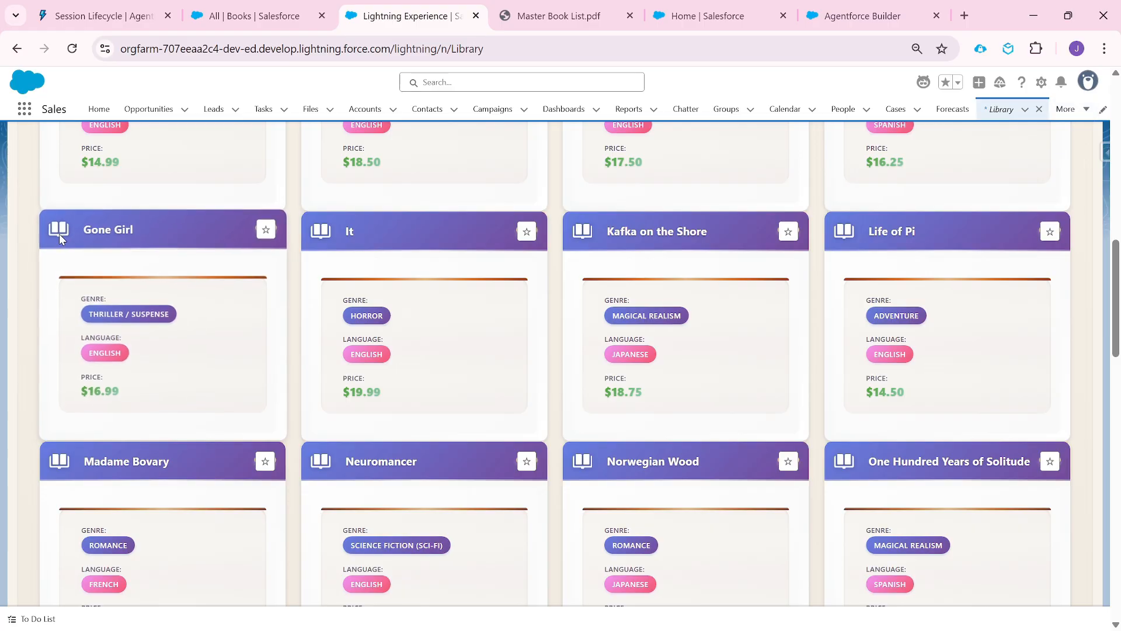
click(265, 229)
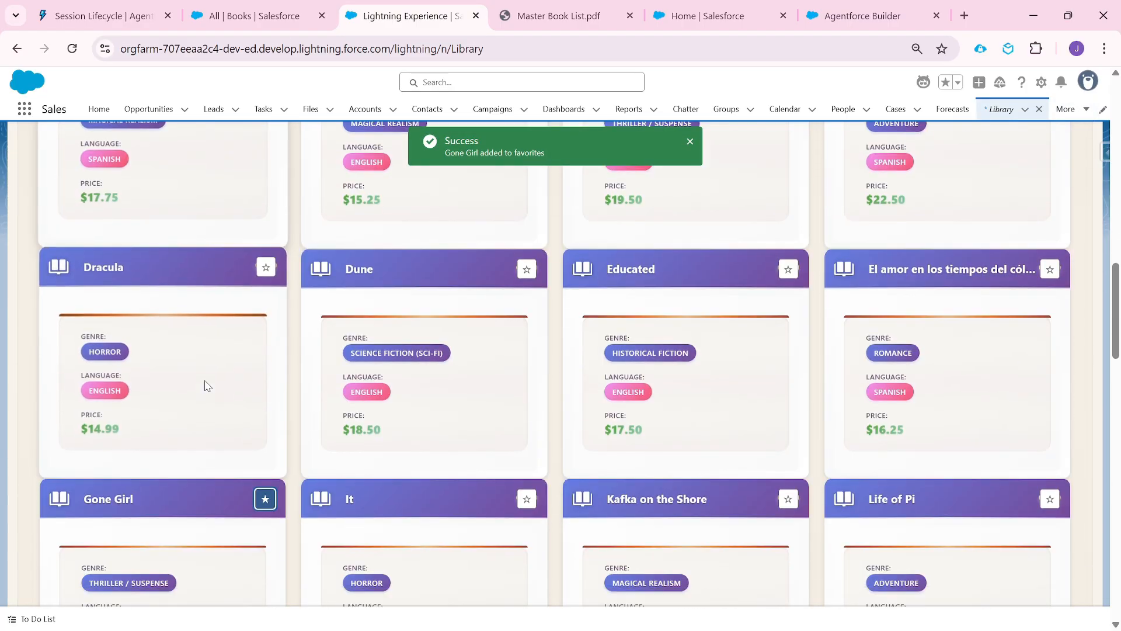
scroll(down, 3)
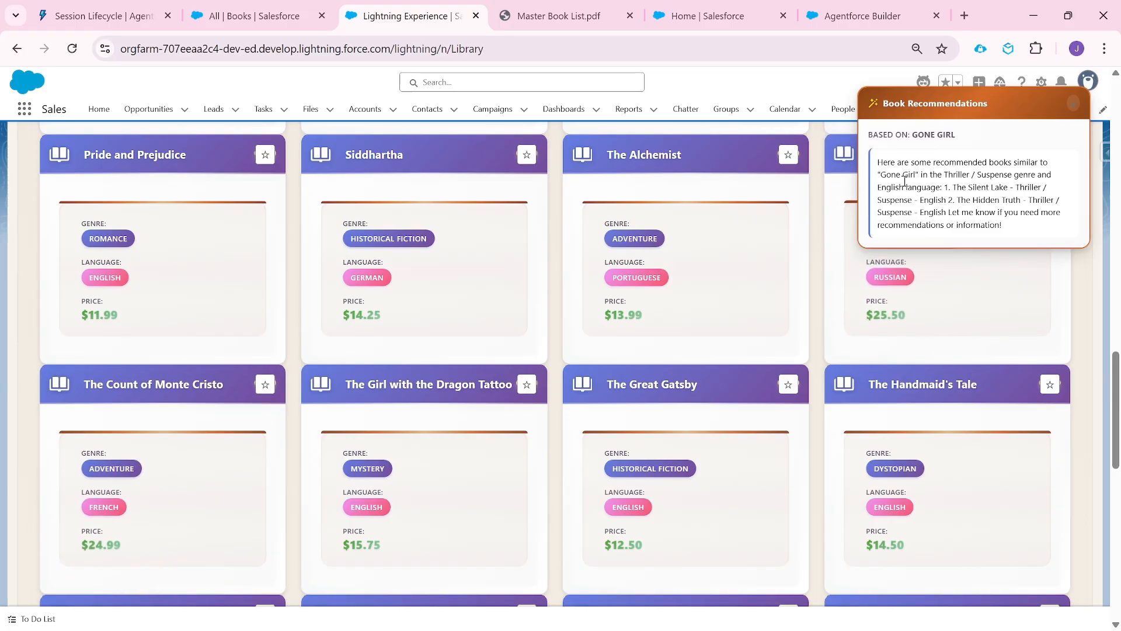
mouse_move(983, 174)
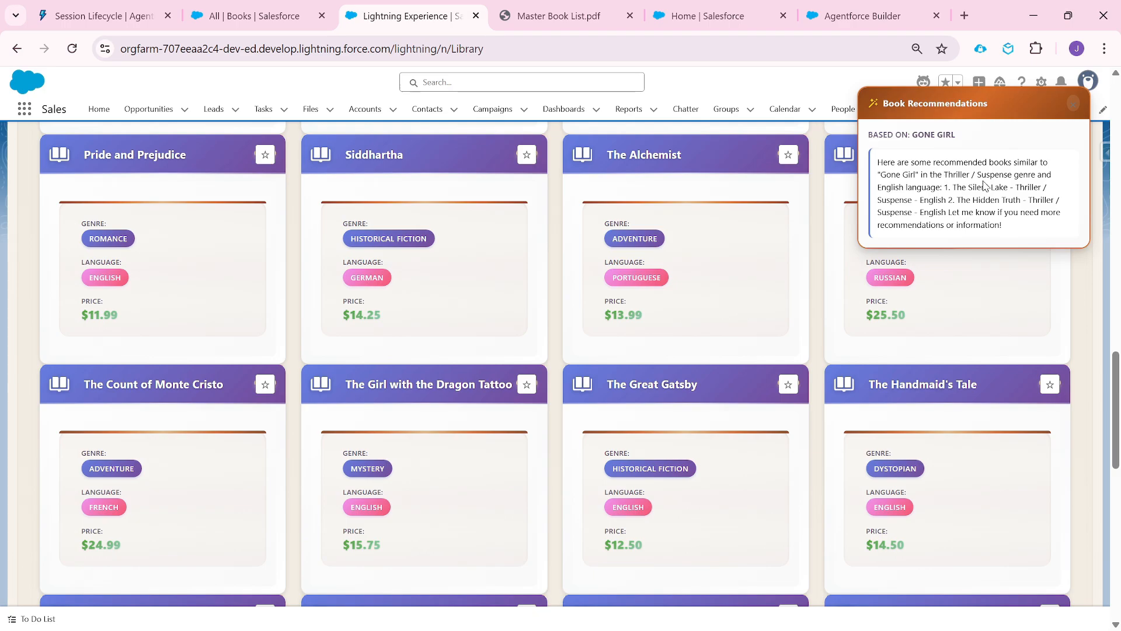
mouse_move(908, 199)
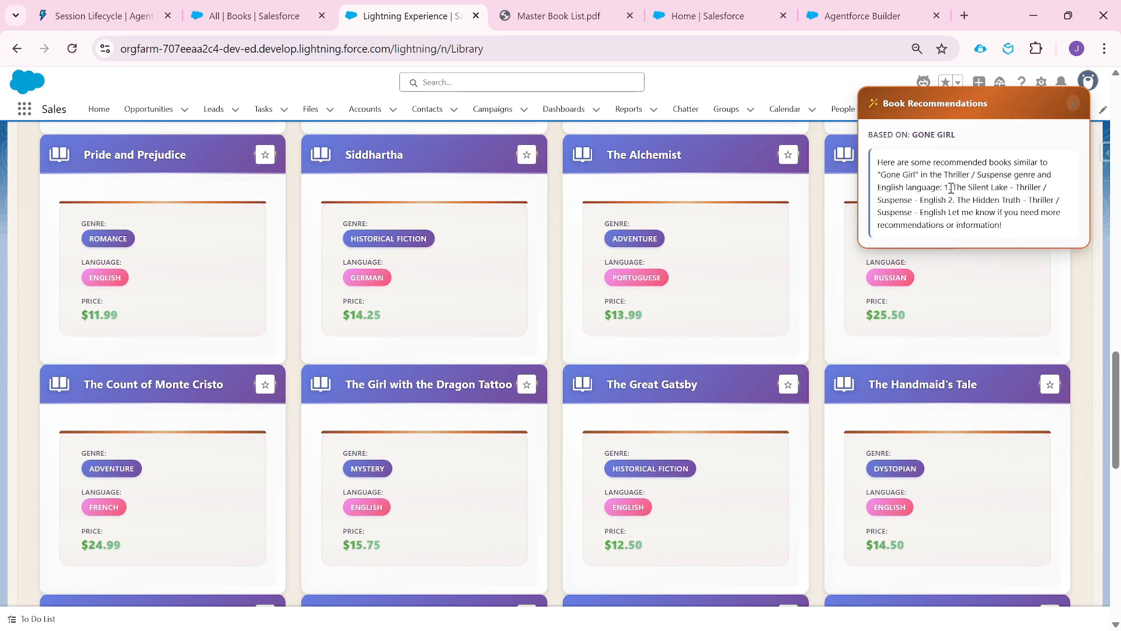
- Check Master Book List.pdf in Data Library files and The Silent Lake in the PDF
click(563, 17)
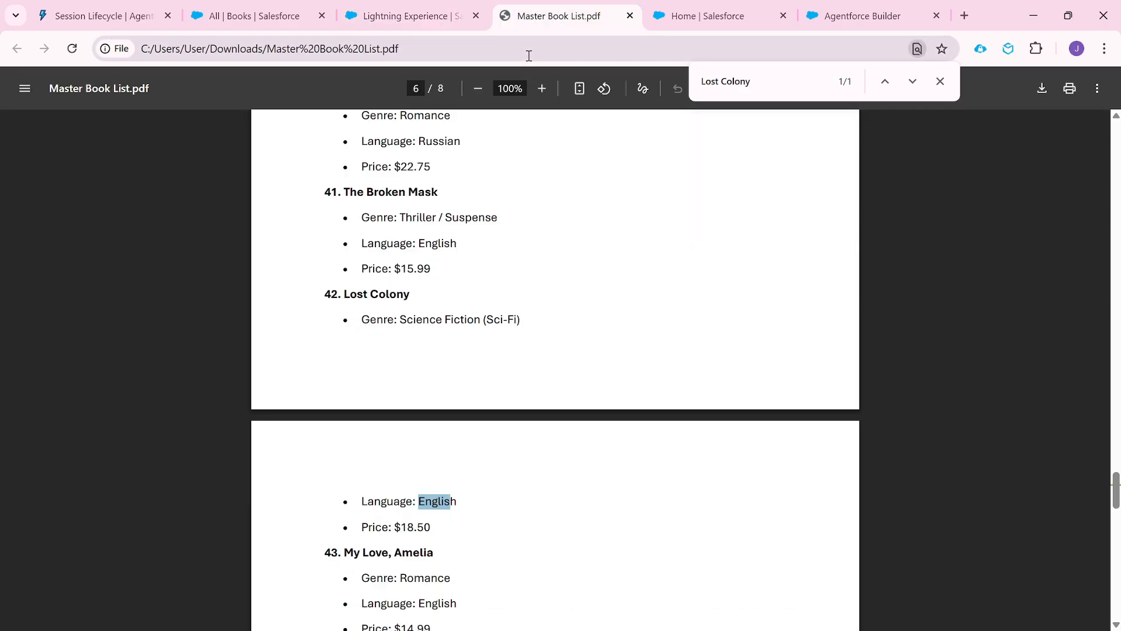
click(712, 16)
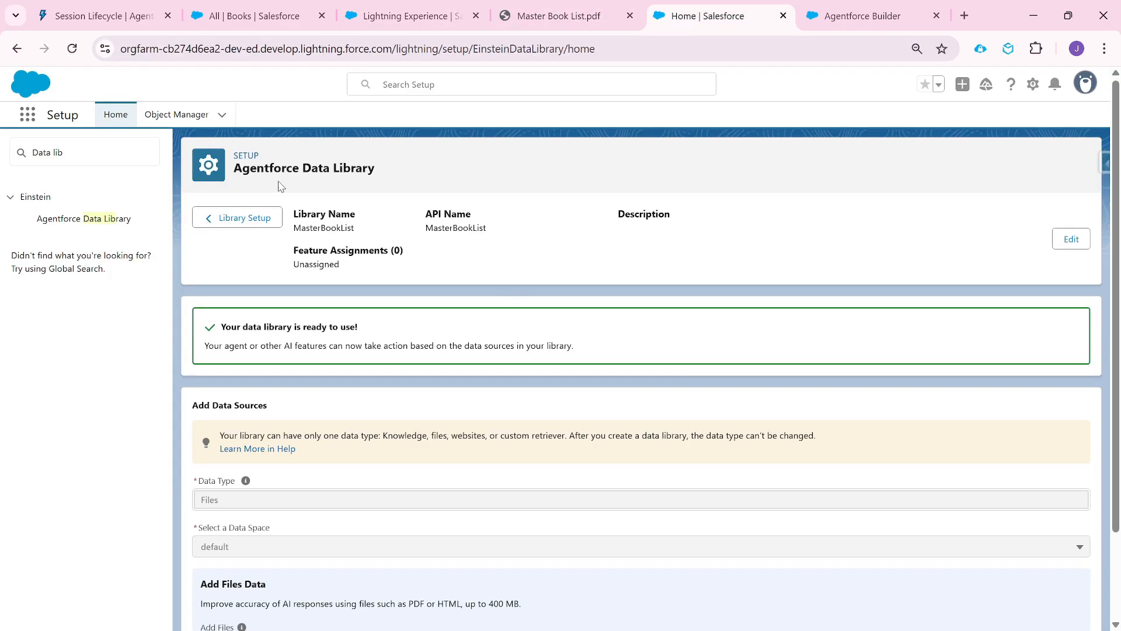
scroll(down, 3)
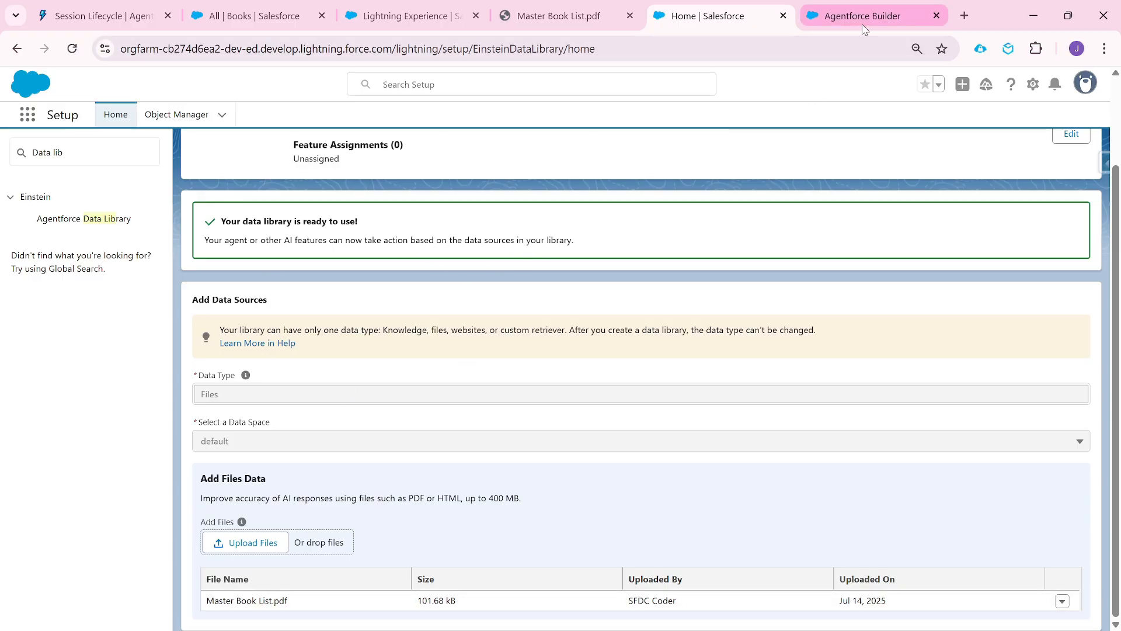
click(557, 16)
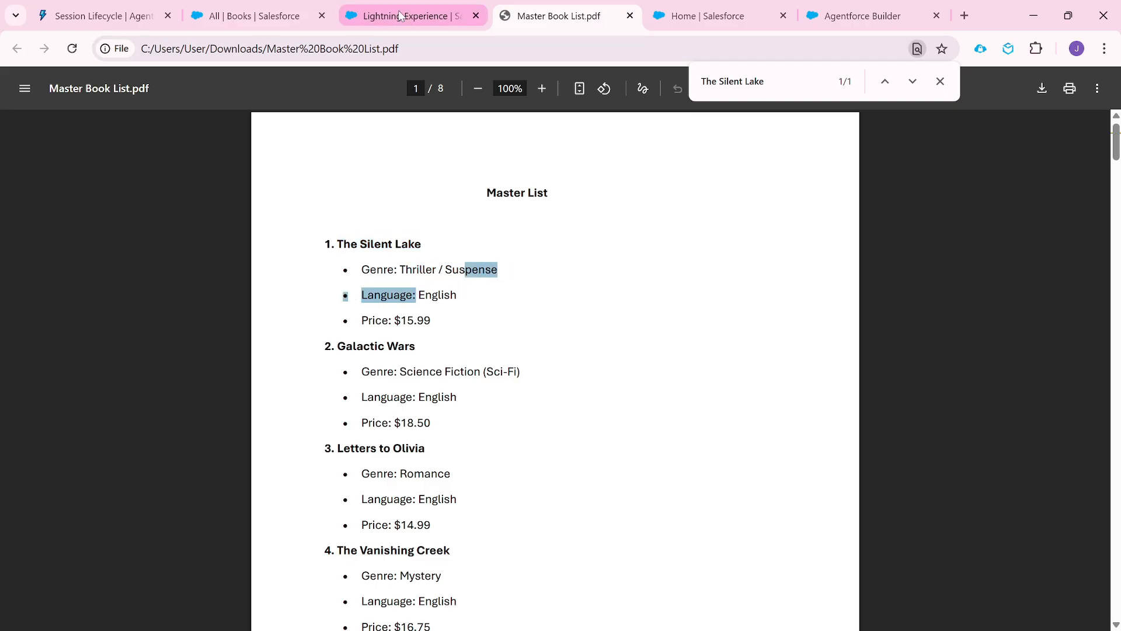
click(405, 15)
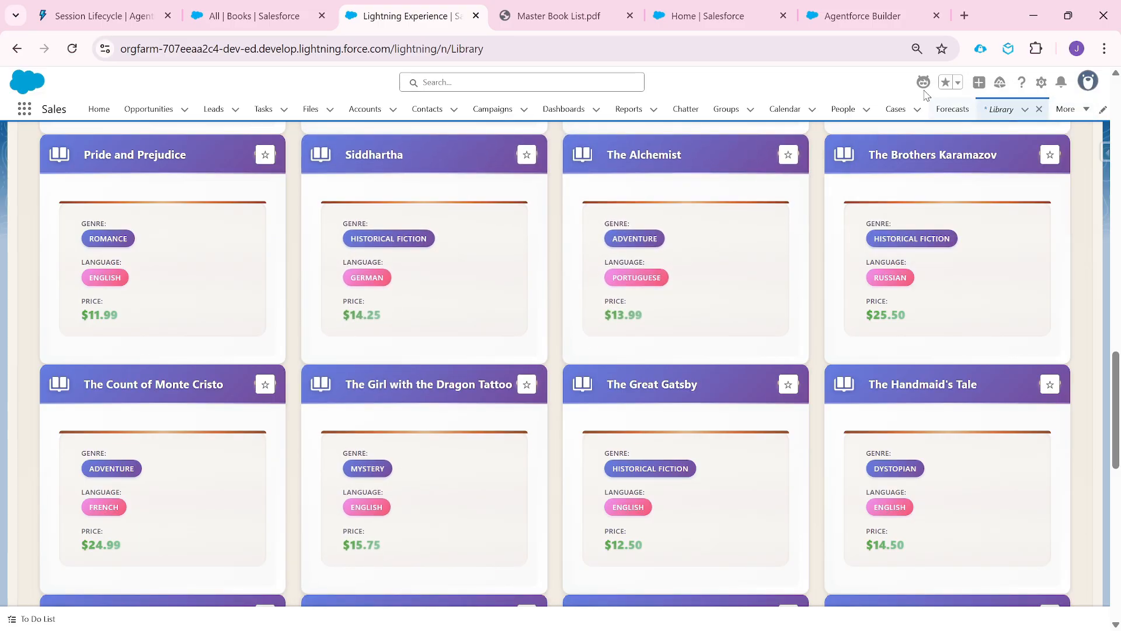
click(922, 81)
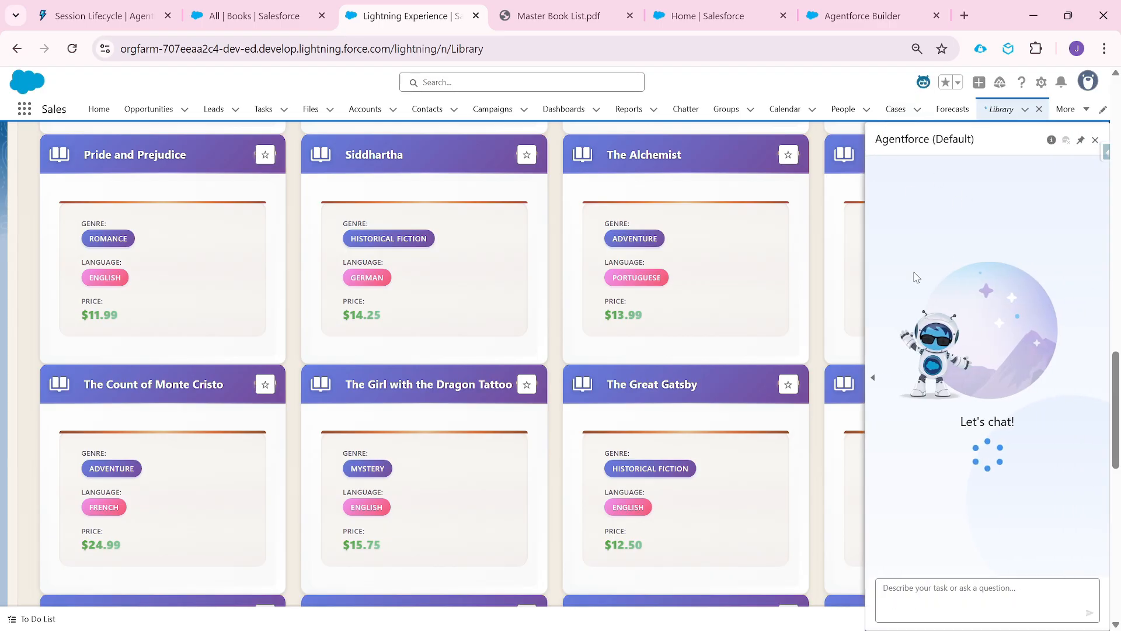
mouse_move(504, 353)
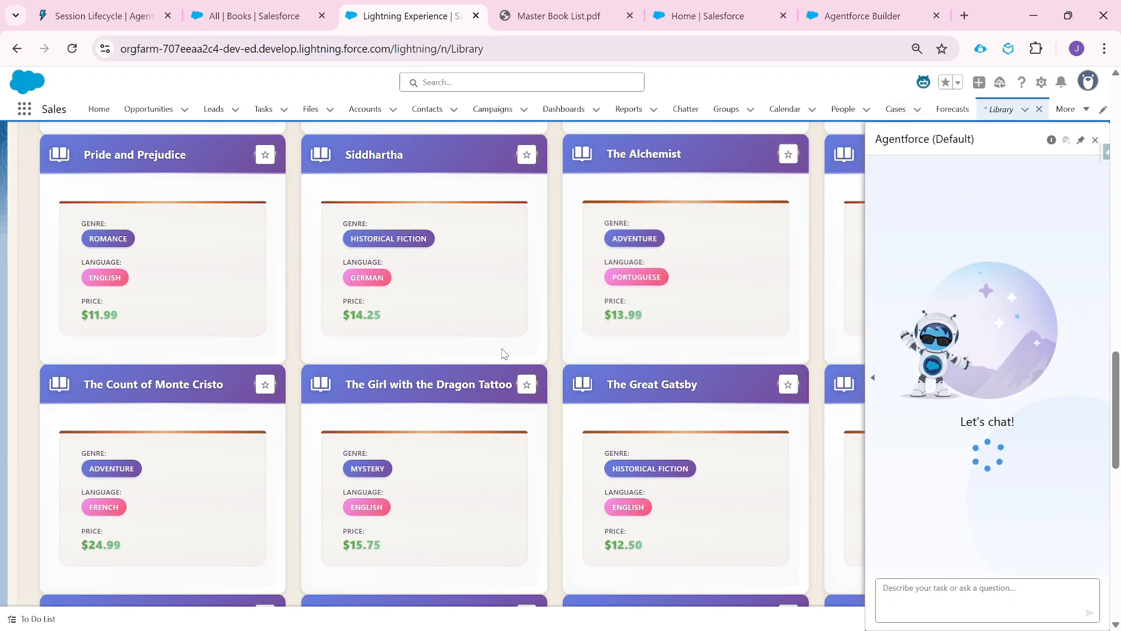
scroll(down, 3)
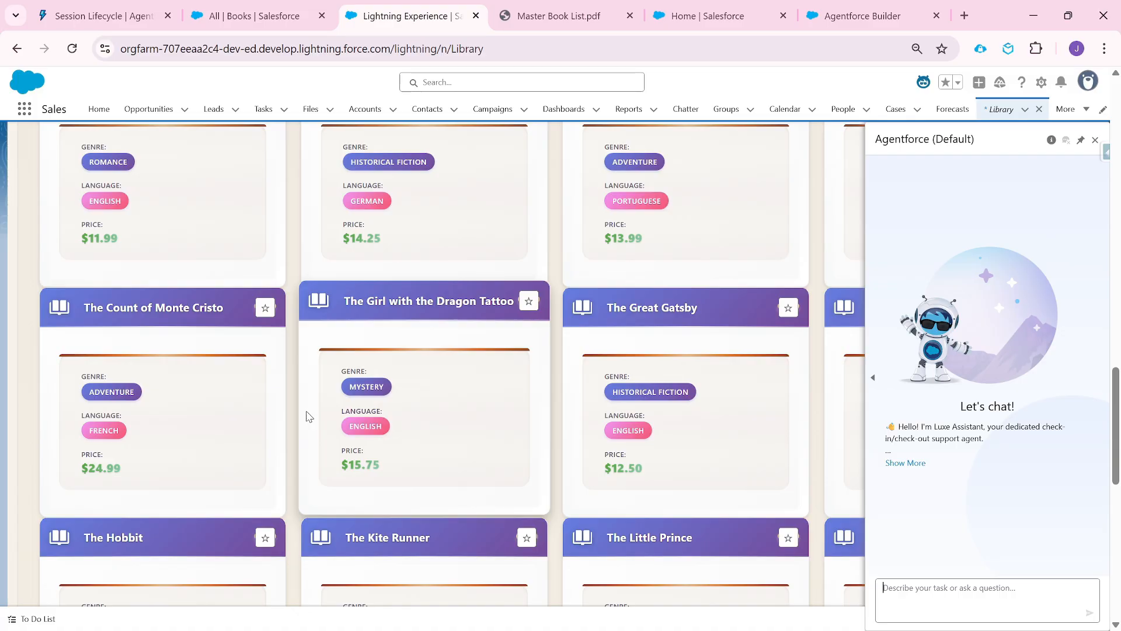
mouse_move(966, 542)
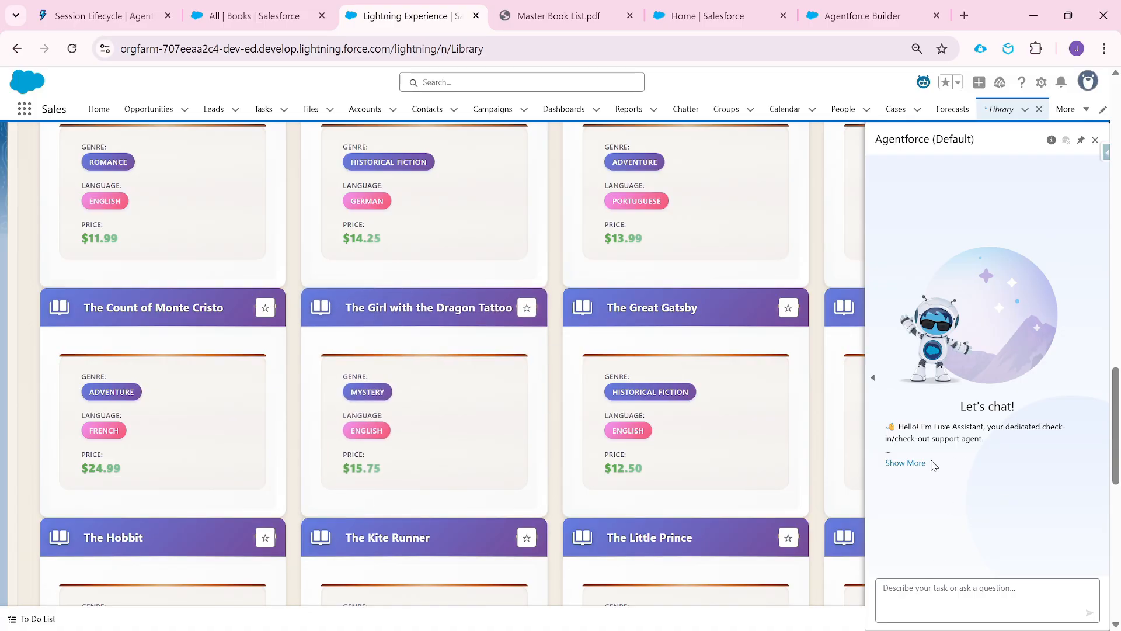
scroll(down, 3)
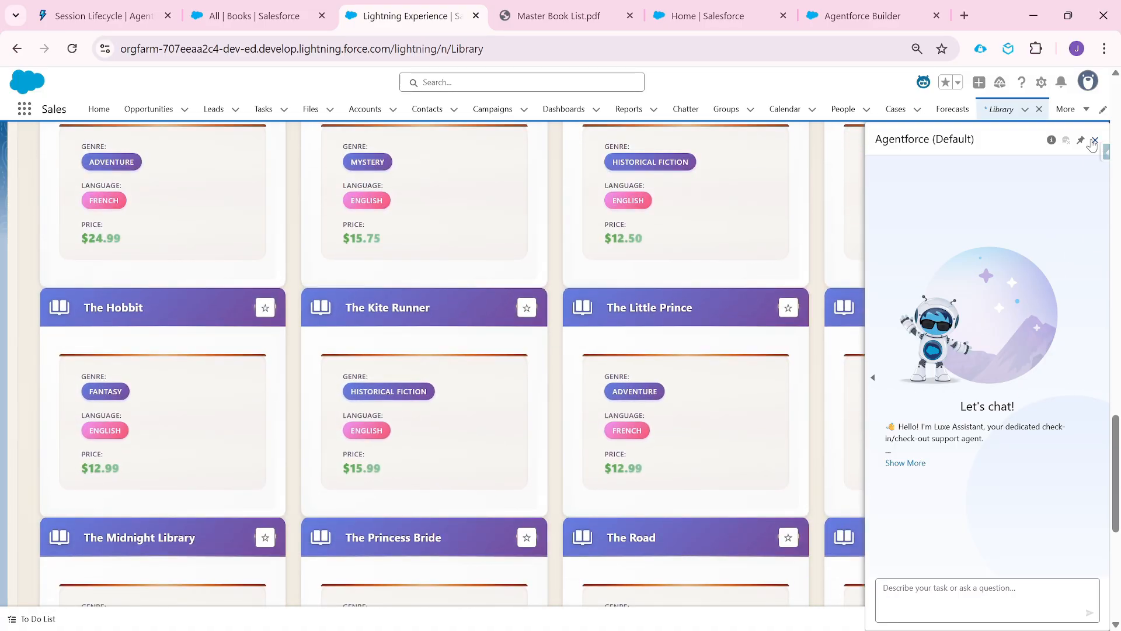
click(1093, 140)
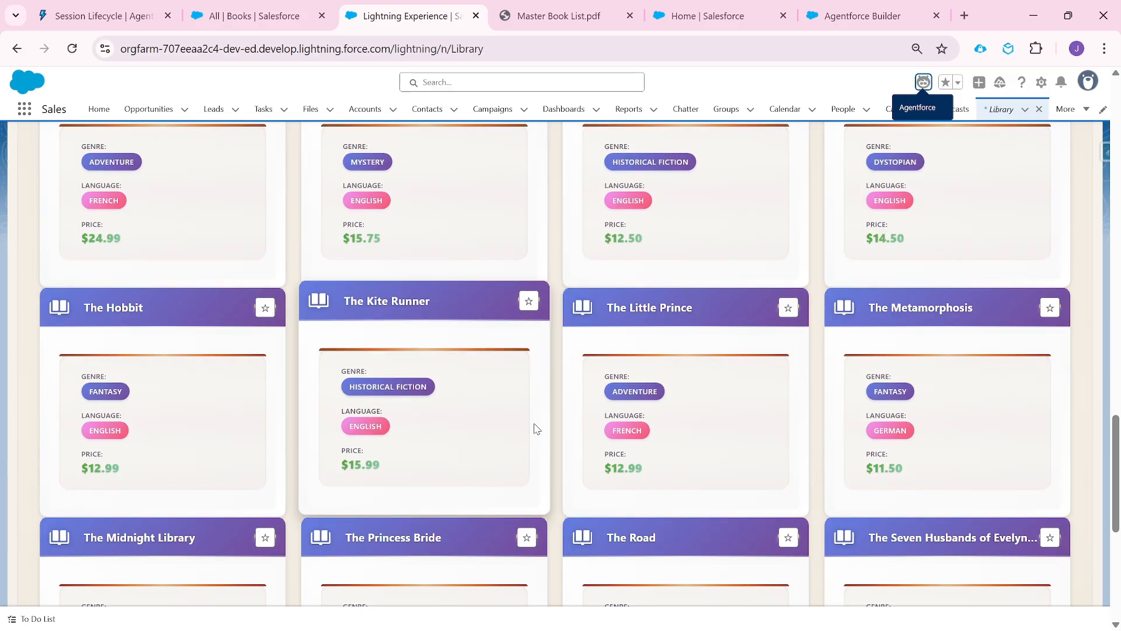
scroll(down, 3)
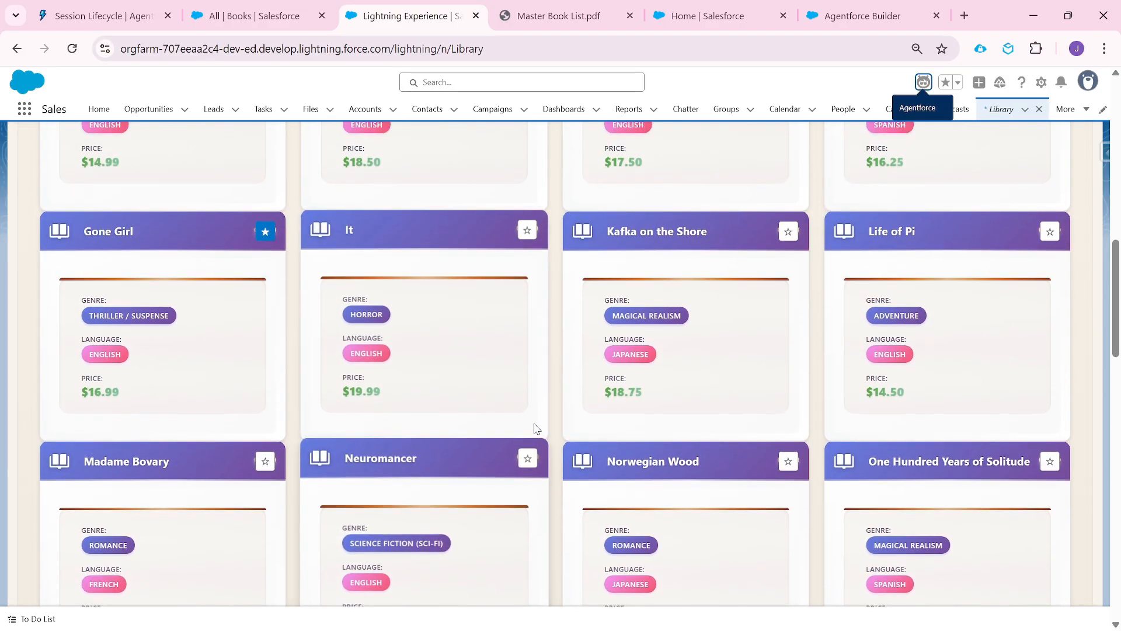